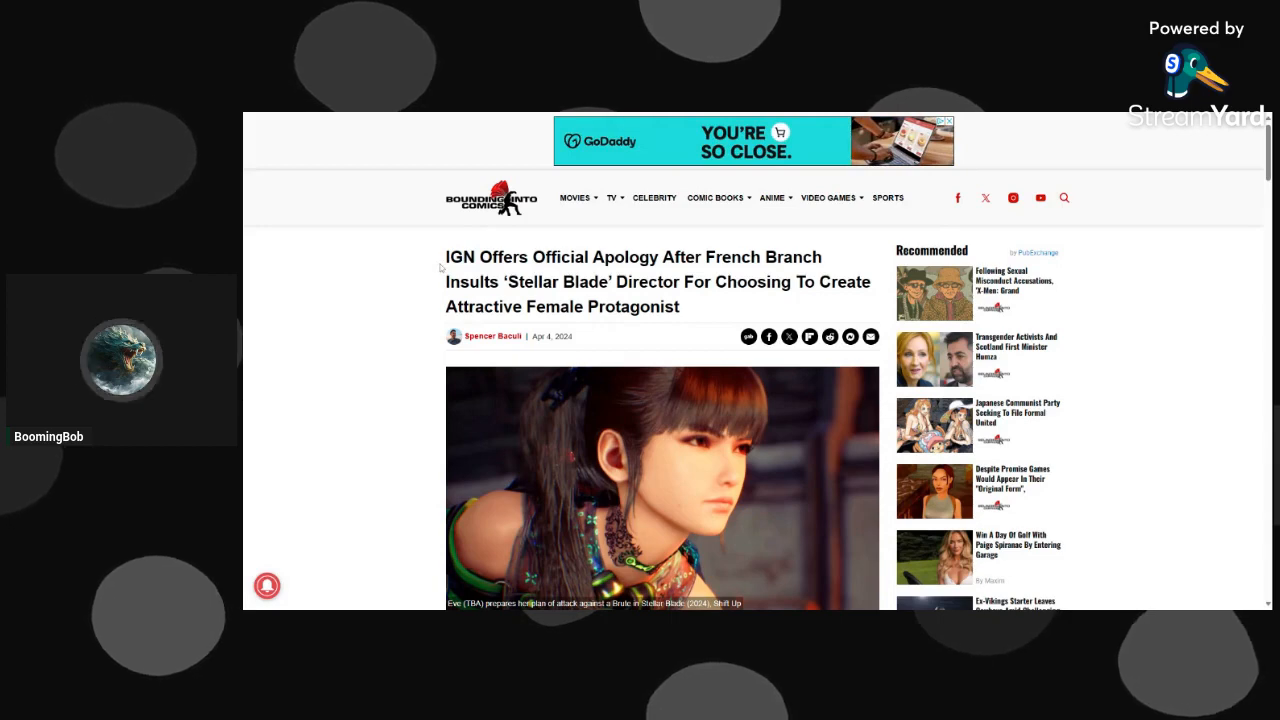
pyautogui.moveTo(404, 304)
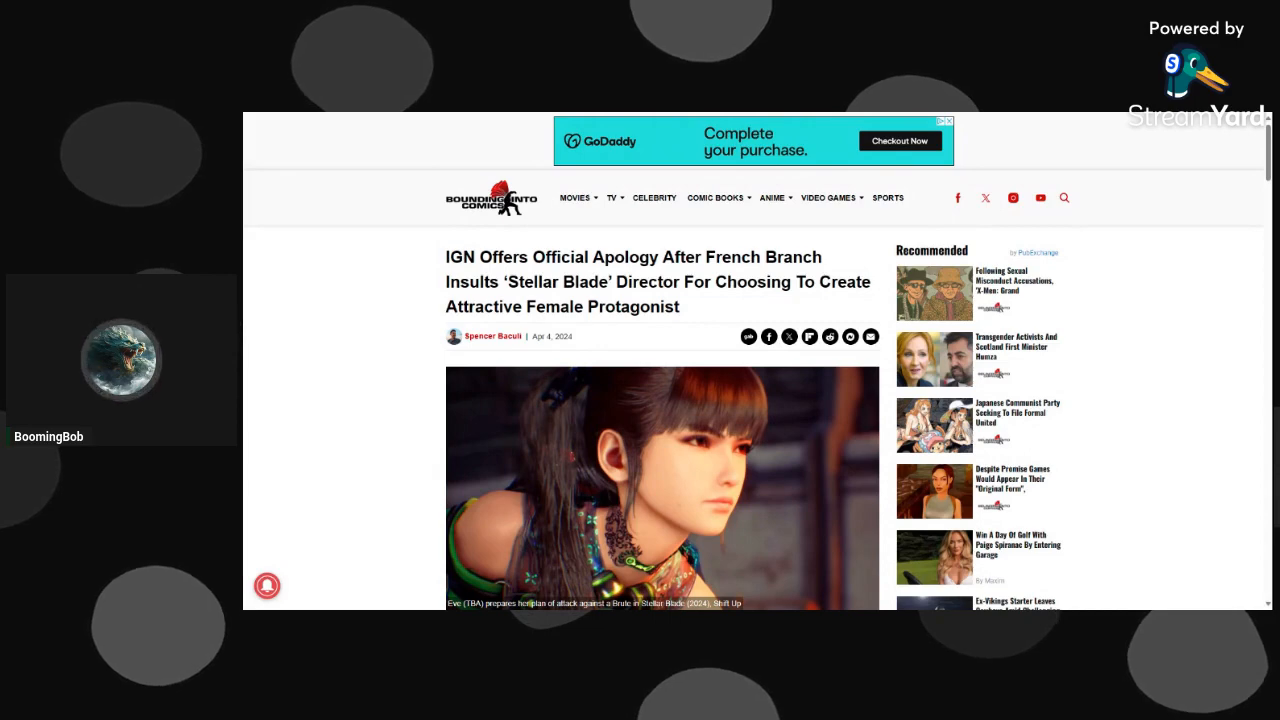
# Highlight the opening paragraph's closing sentences about IGN's apology while reading, then clear the selection.
pyautogui.scroll(-3)
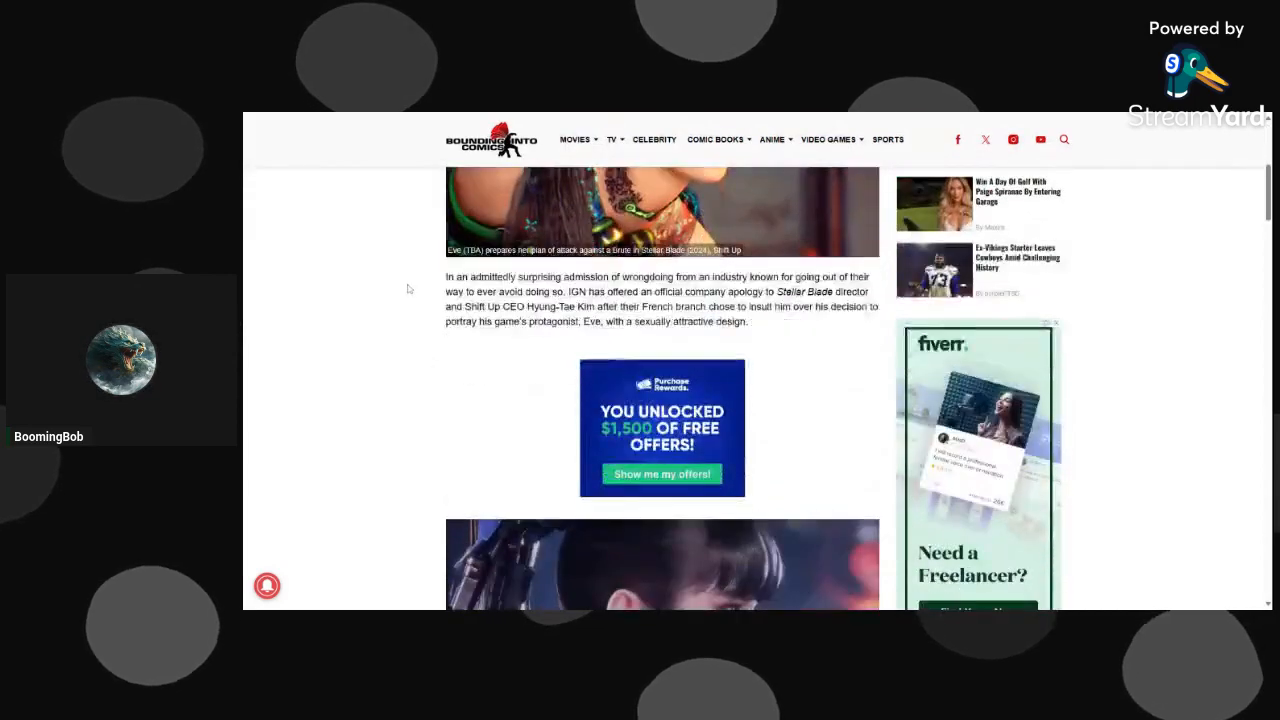
pyautogui.scroll(-3)
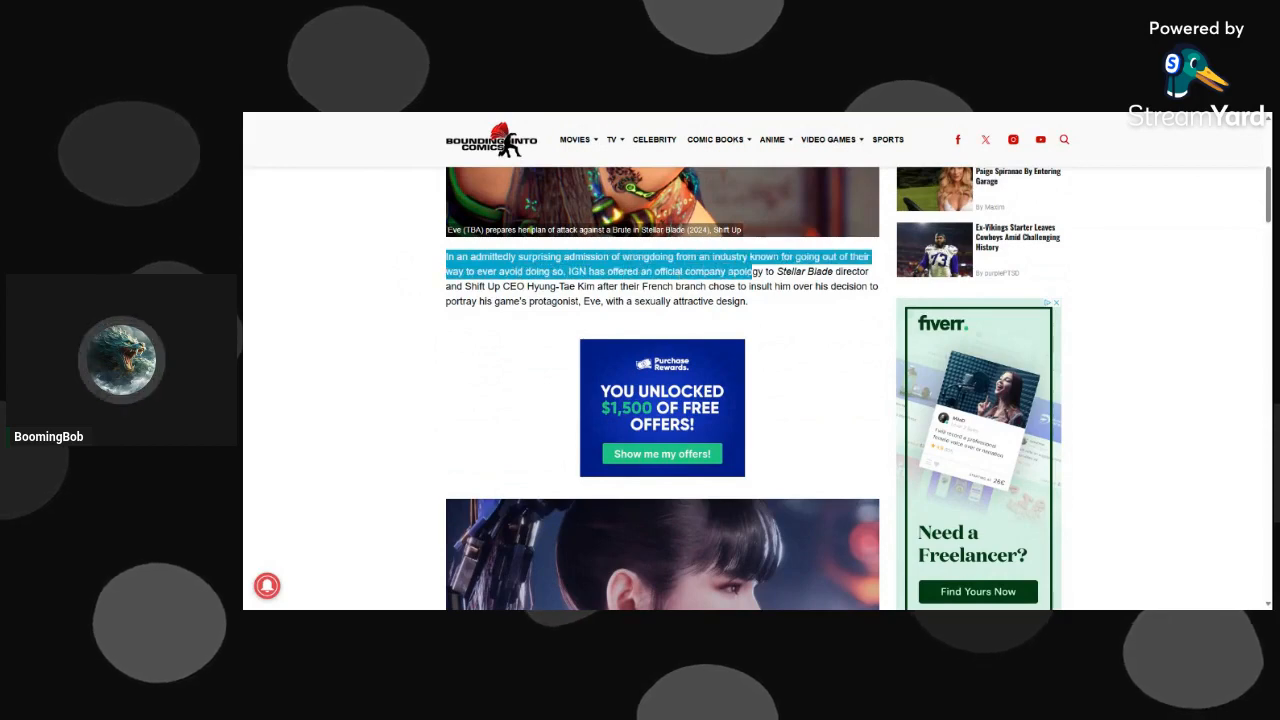
pyautogui.click(800, 316)
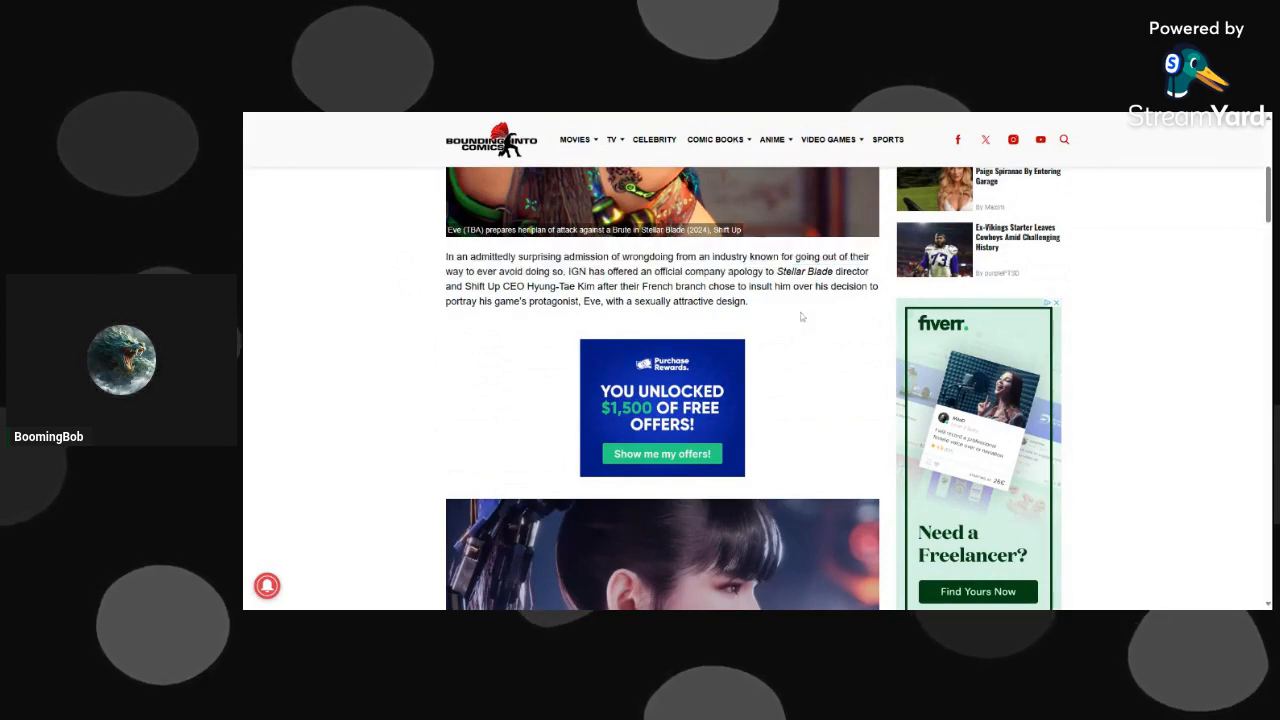
pyautogui.moveTo(810, 272); pyautogui.dragTo(746, 300)
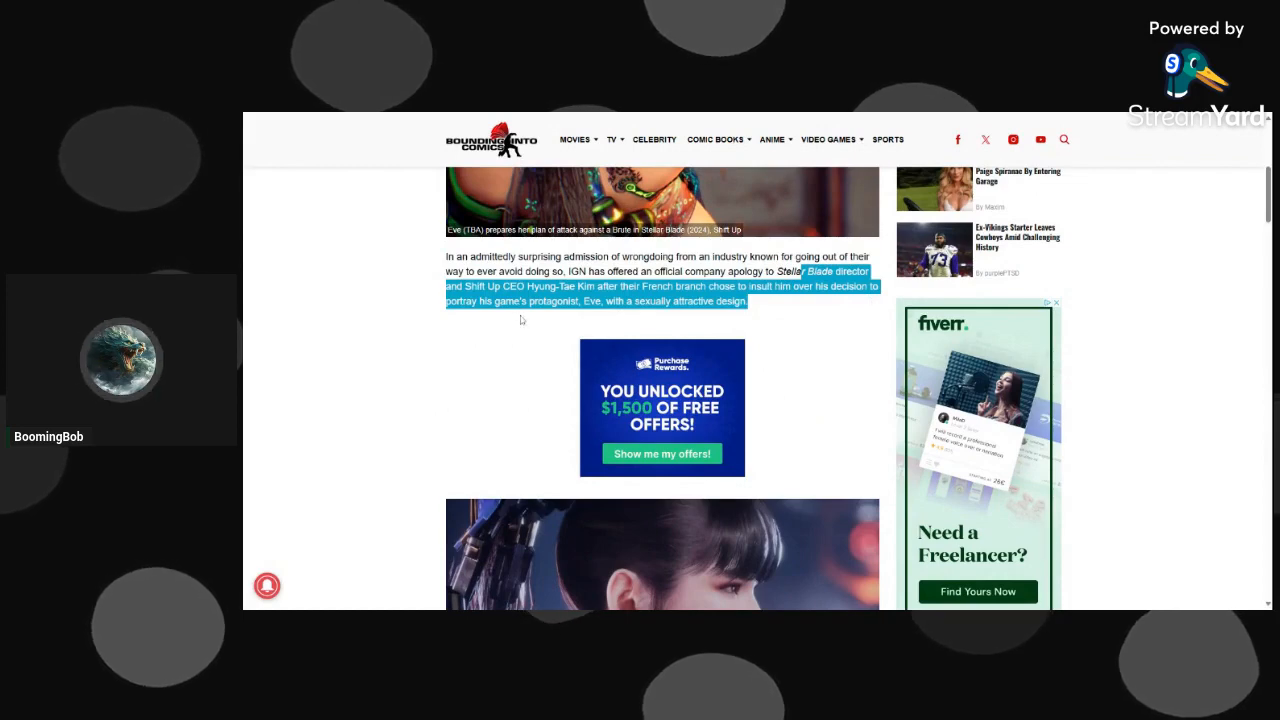
pyautogui.click(784, 304)
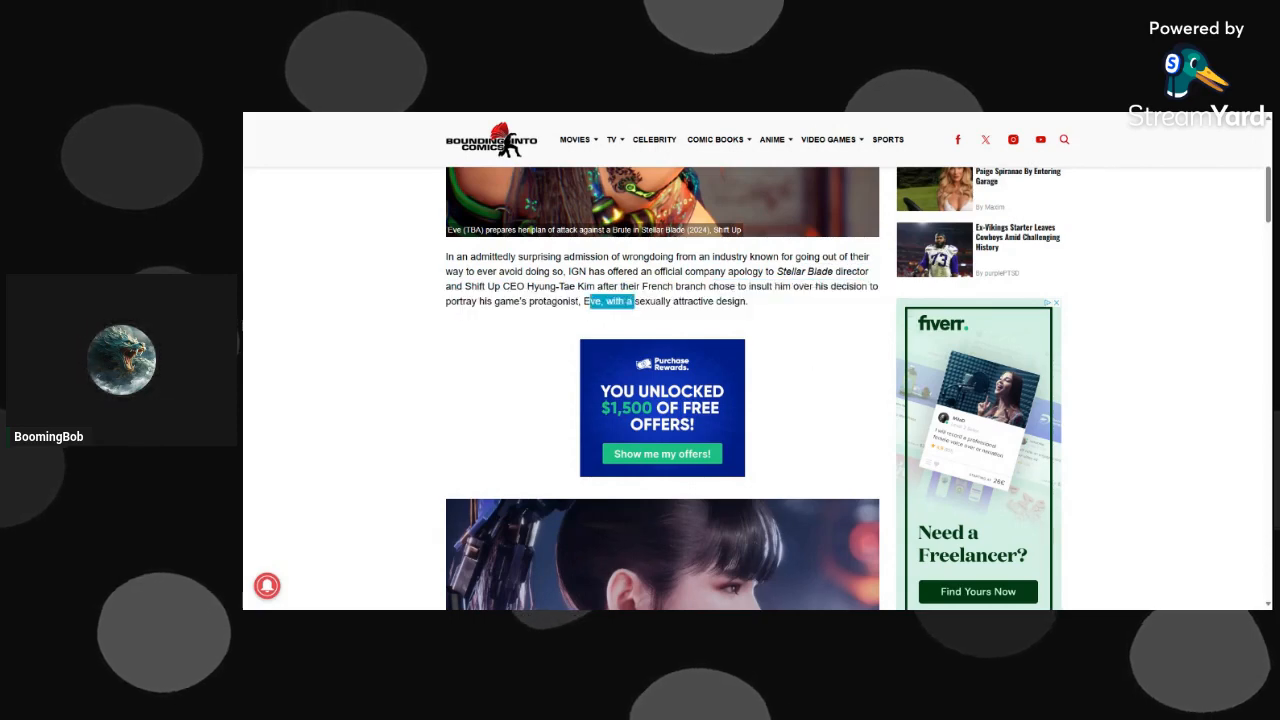
# Read down to the IGN France contributor's quoted criticism of Eve's design.
pyautogui.scroll(-3)
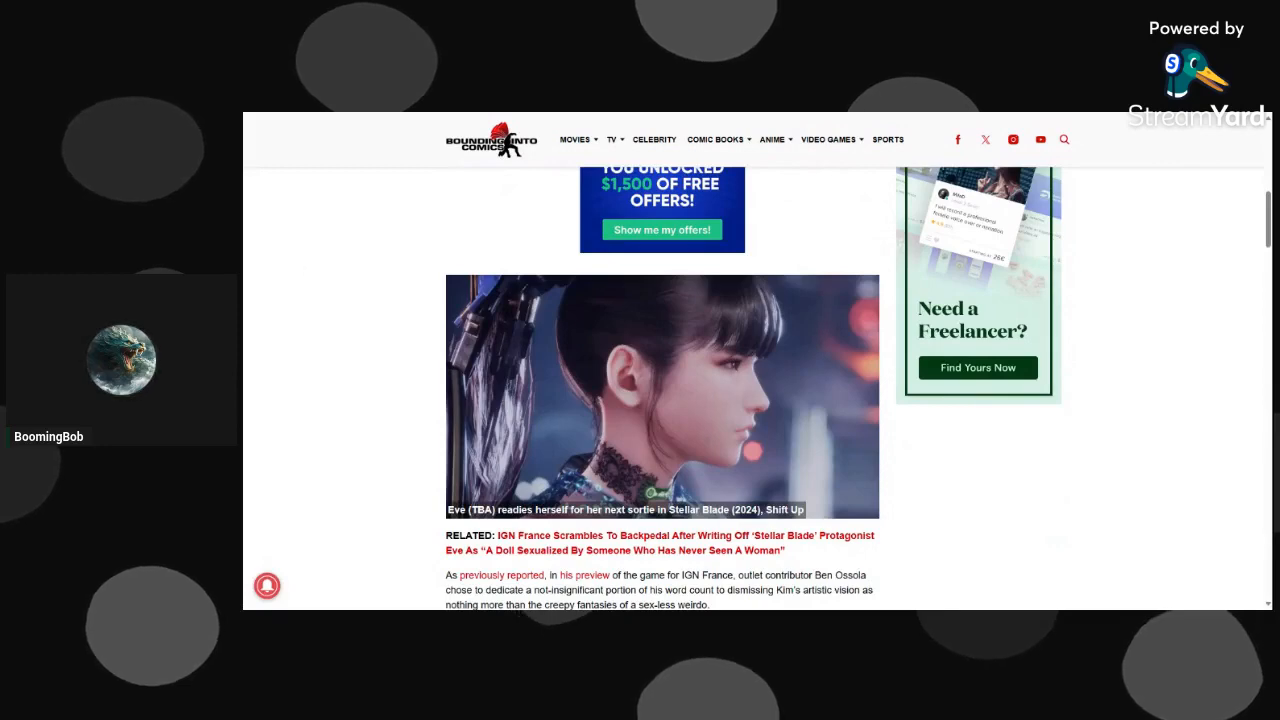
pyautogui.scroll(-3)
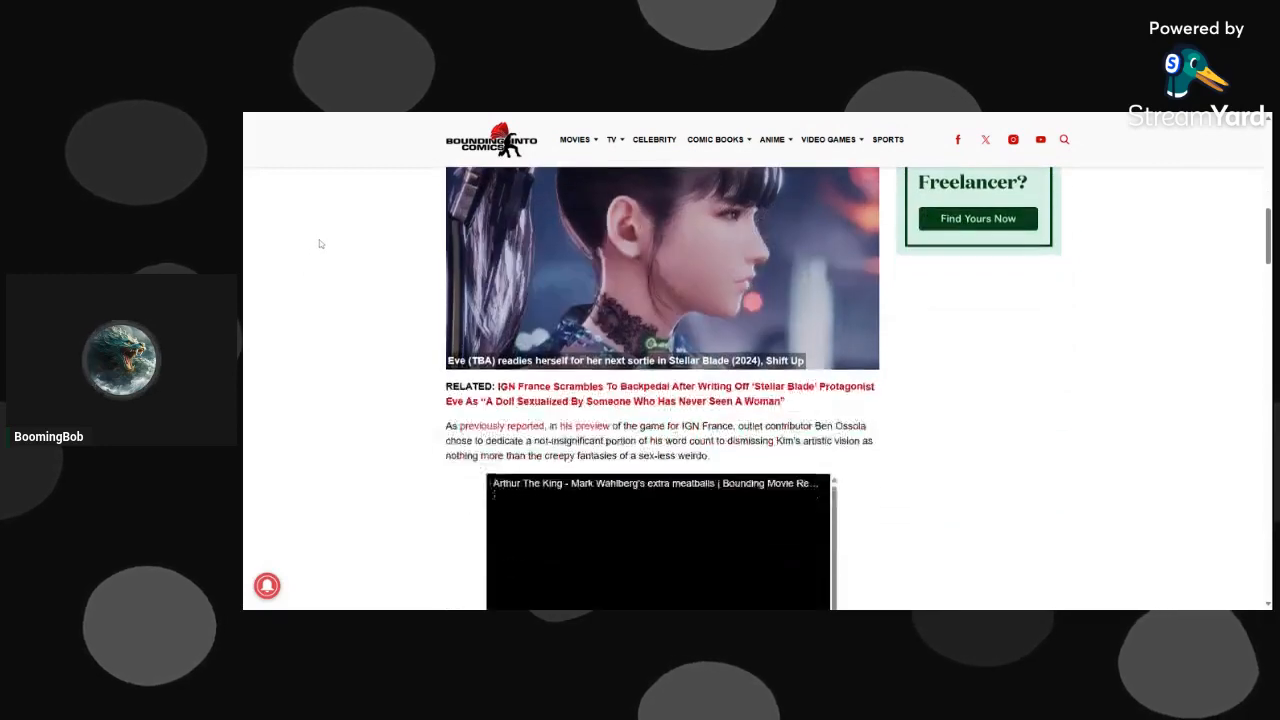
pyautogui.scroll(-3)
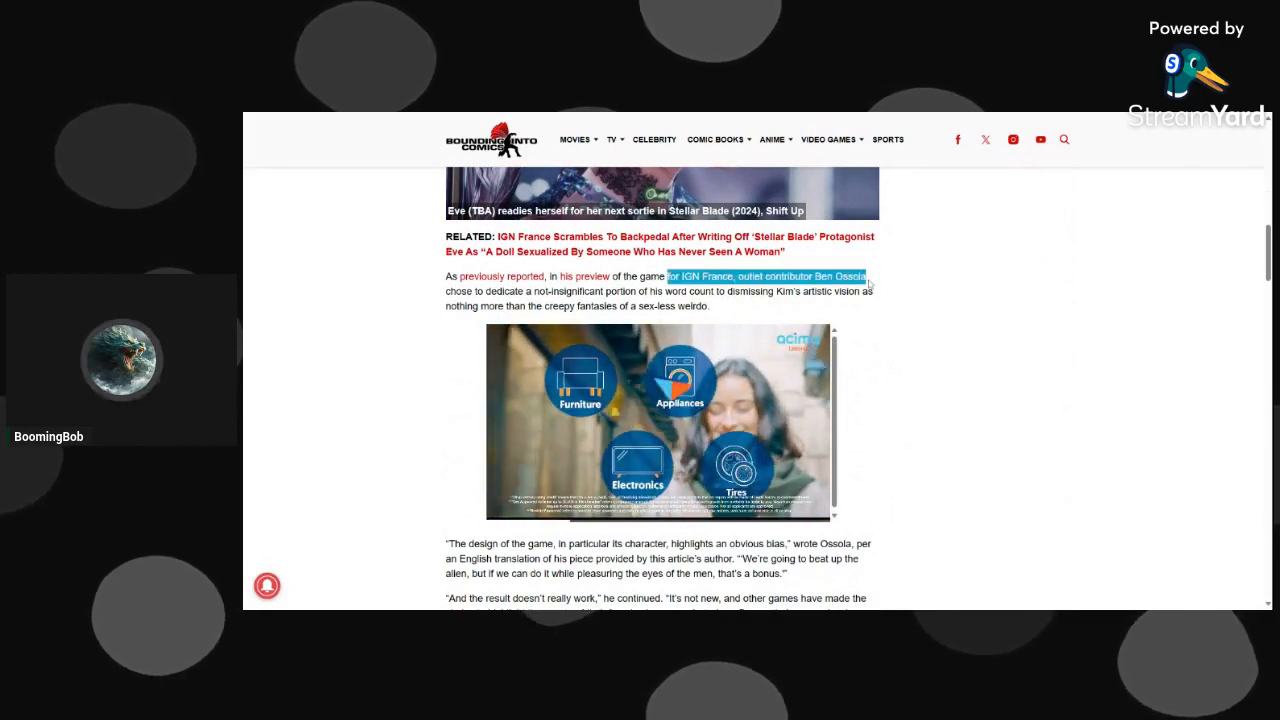
pyautogui.scroll(-3)
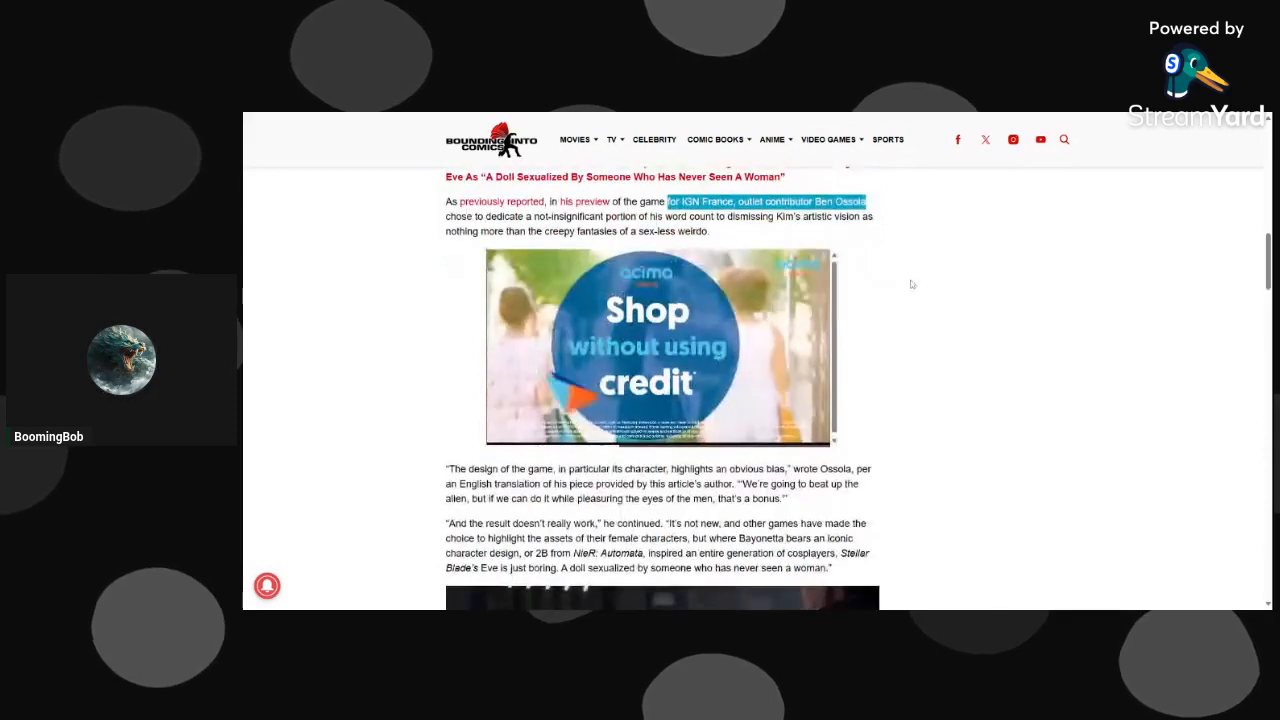
pyautogui.scroll(-3)
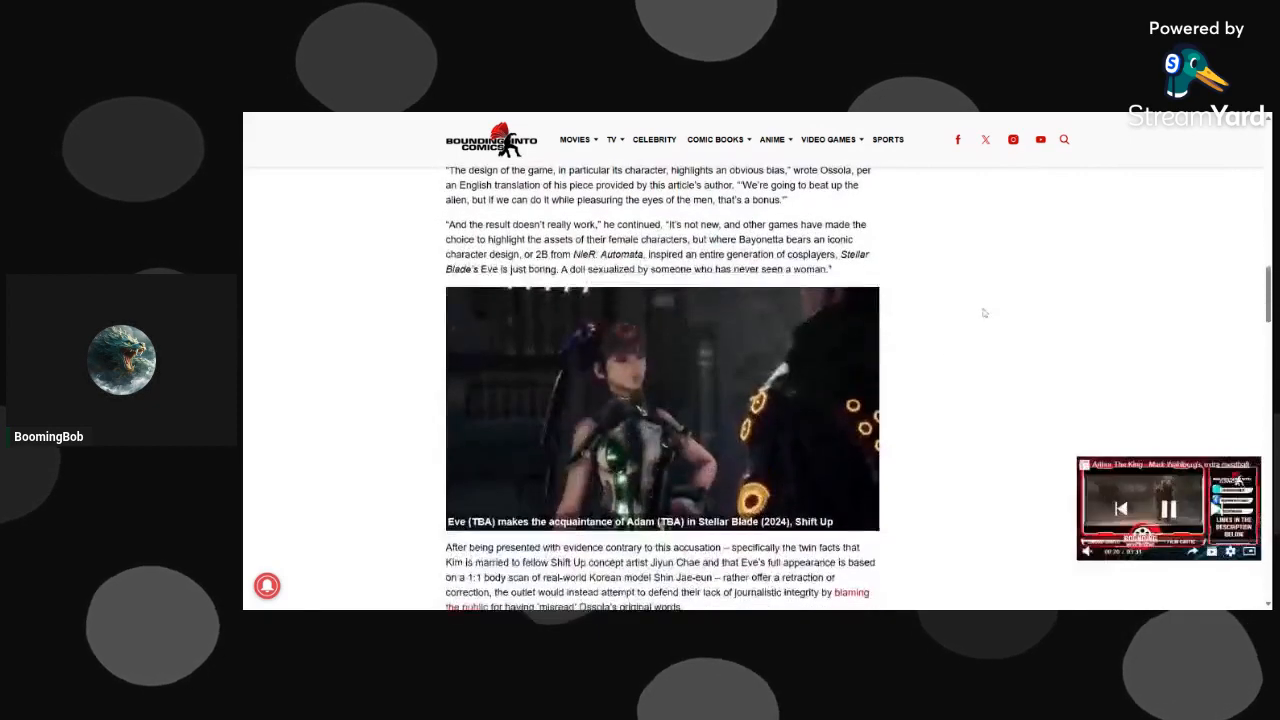
# Read past the Eve and Adam image to the paragraph on IGN France blaming readers.
pyautogui.scroll(-3)
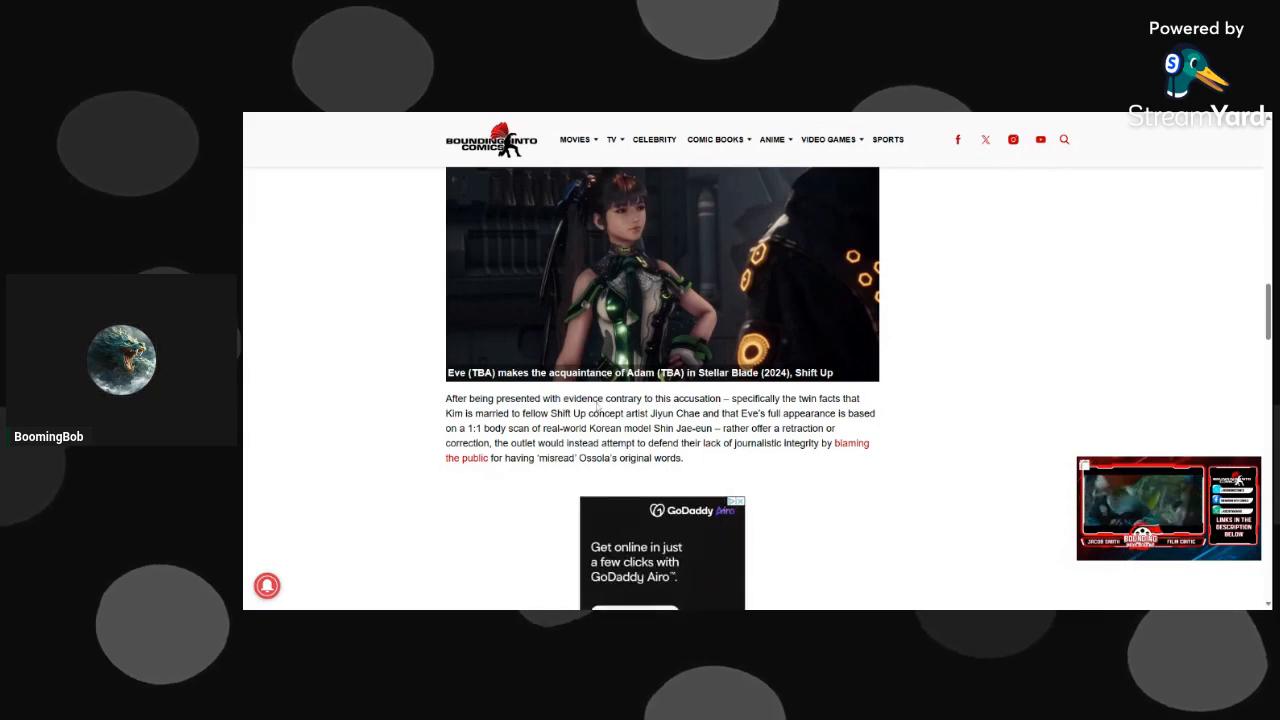
pyautogui.scroll(-3)
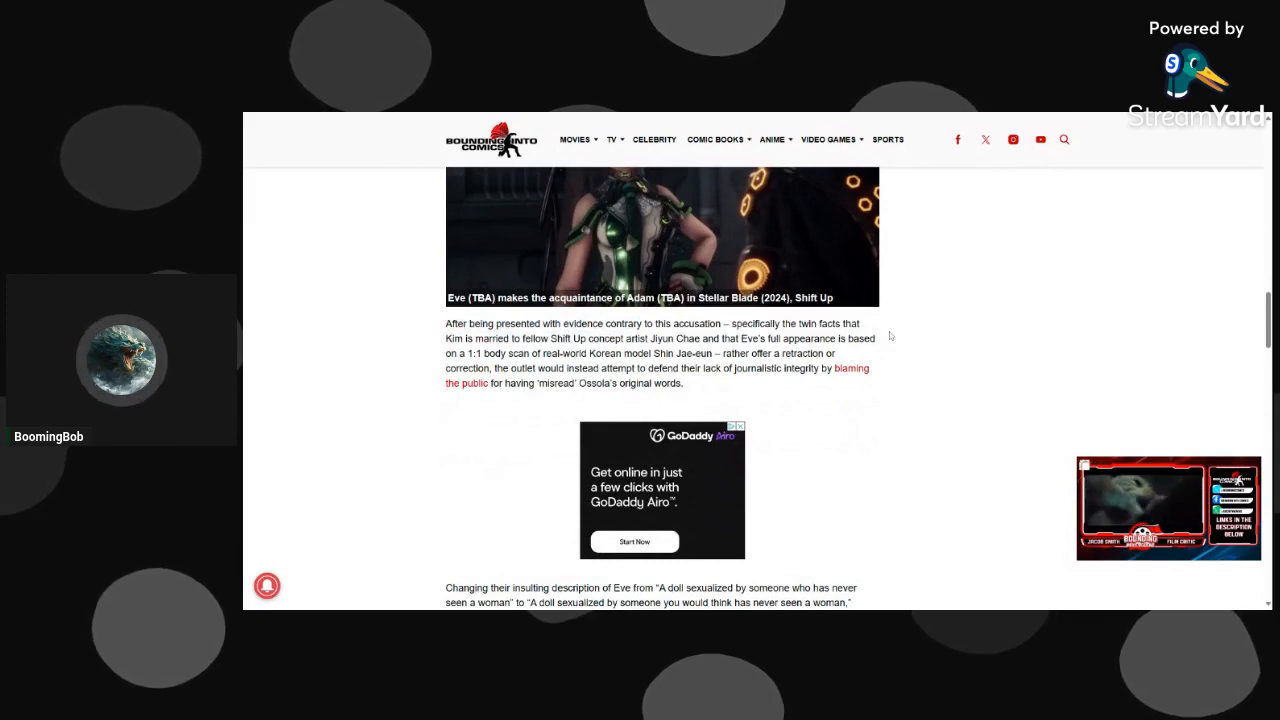
pyautogui.scroll(-3)
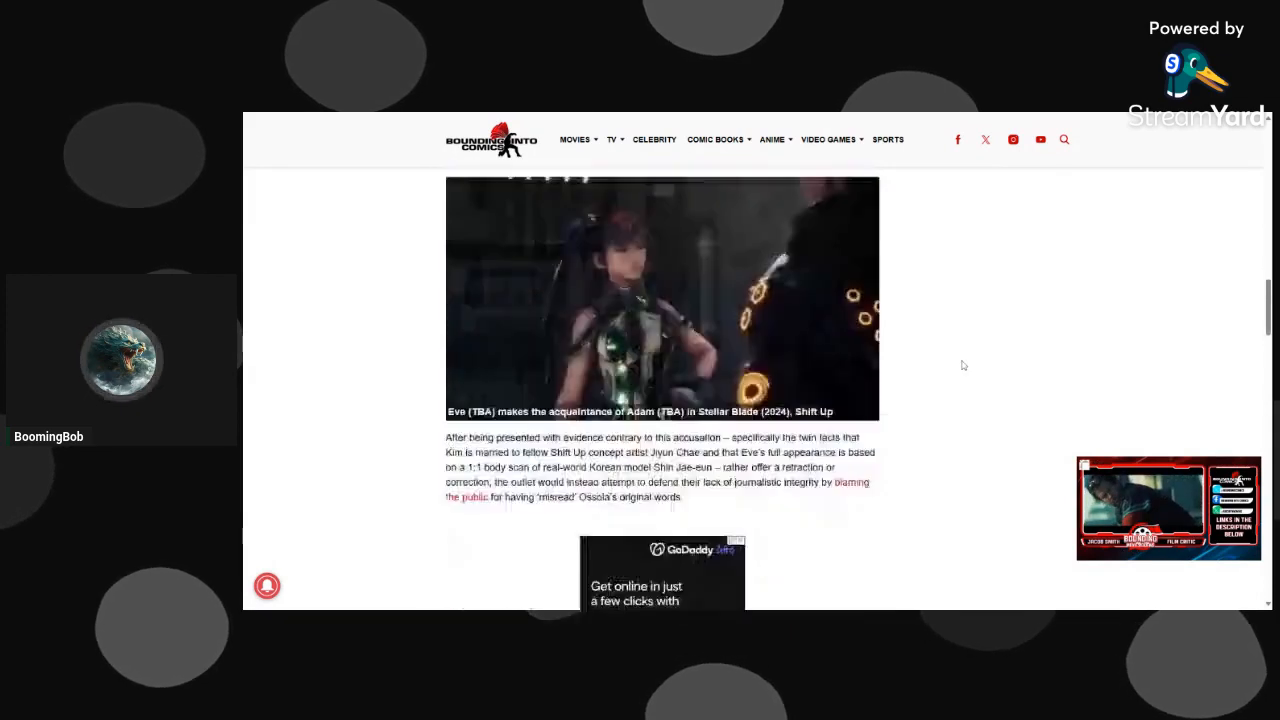
pyautogui.scroll(-3)
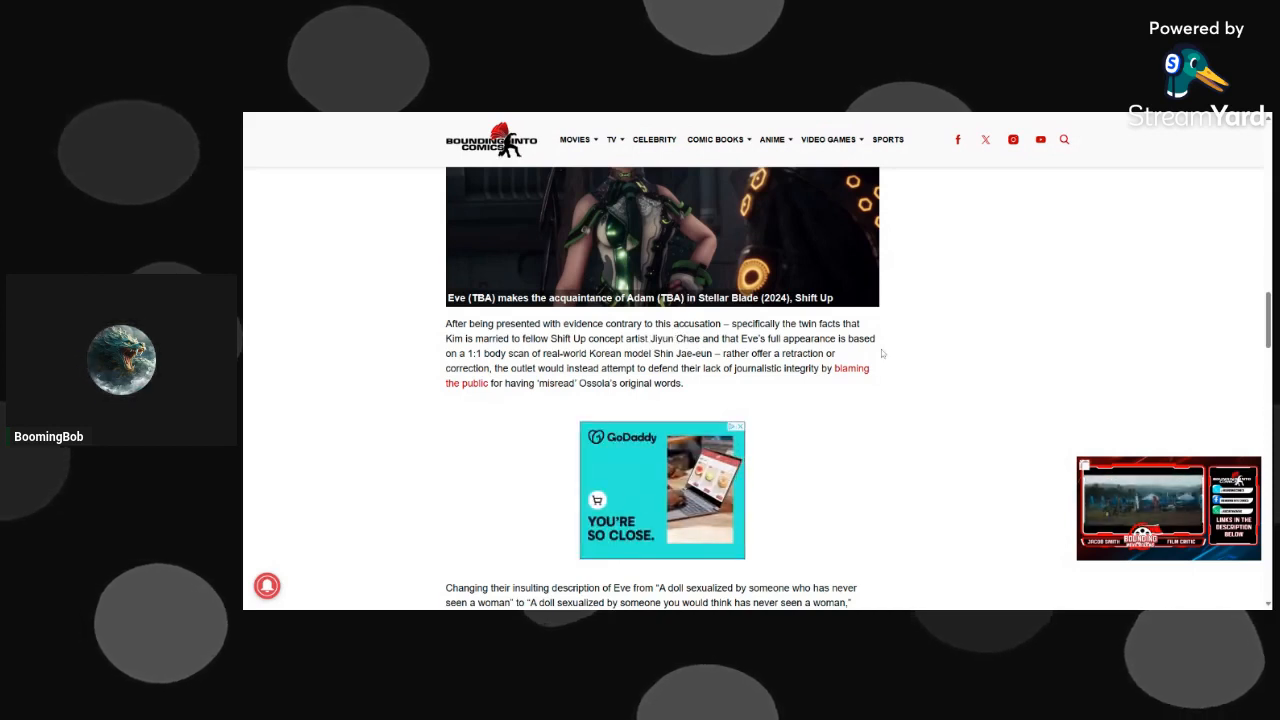
# Highlight the Korean model body-scan phrase, then the revised Eve description and condescending disclaimer.
pyautogui.moveTo(496, 352); pyautogui.dragTo(620, 352)
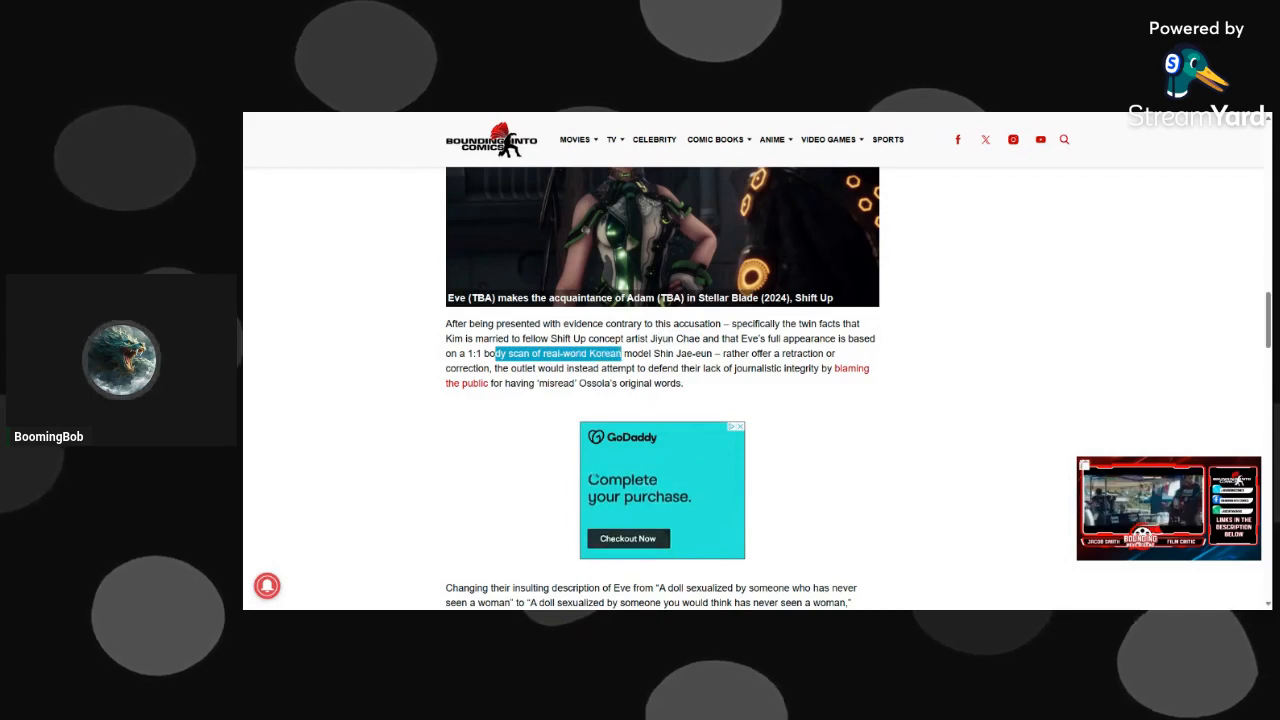
pyautogui.scroll(-3)
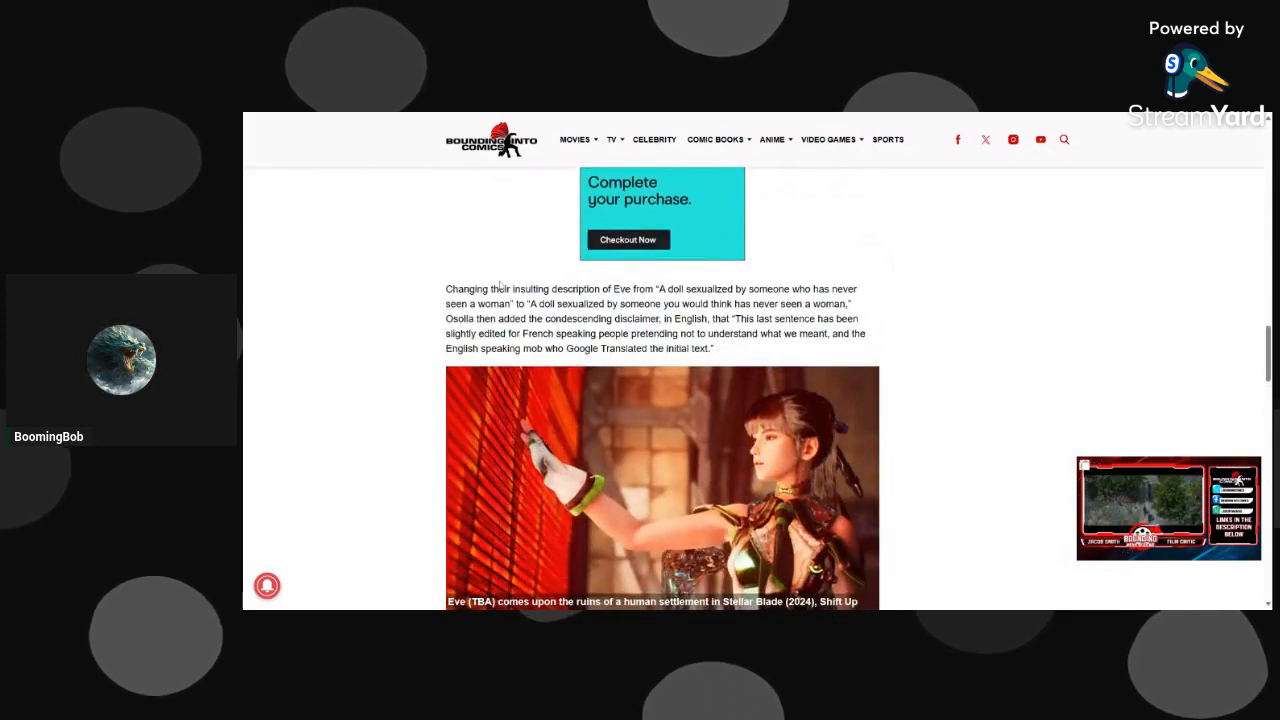
pyautogui.moveTo(524, 288); pyautogui.dragTo(858, 288)
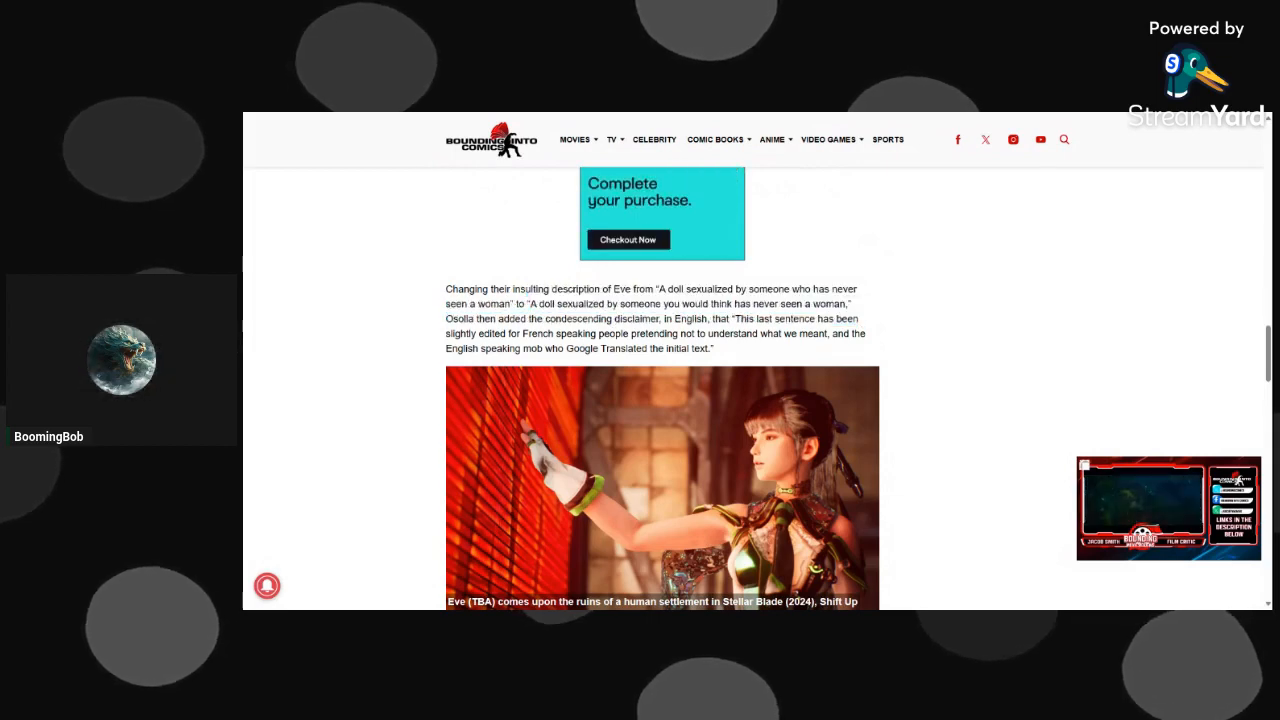
pyautogui.moveTo(564, 304); pyautogui.dragTo(708, 304)
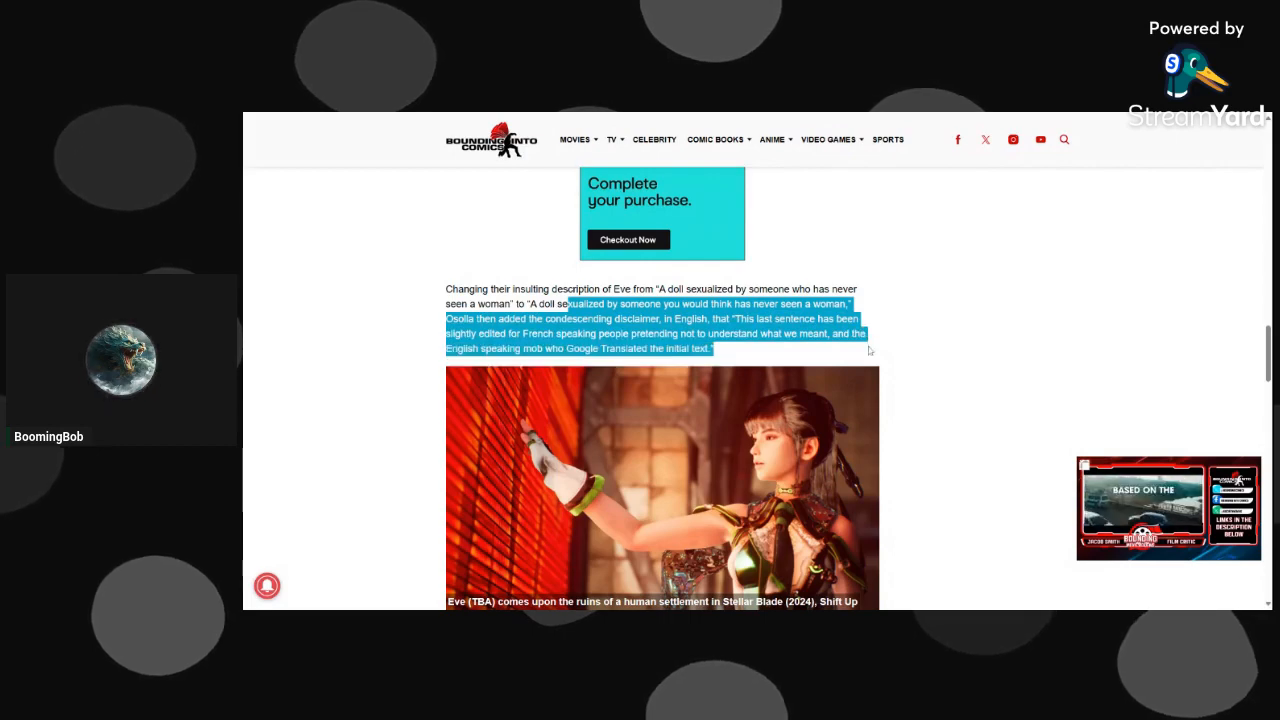
# Highlight the sentences on French-speaker backlash and the death-threats claim while reading down.
pyautogui.scroll(-3)
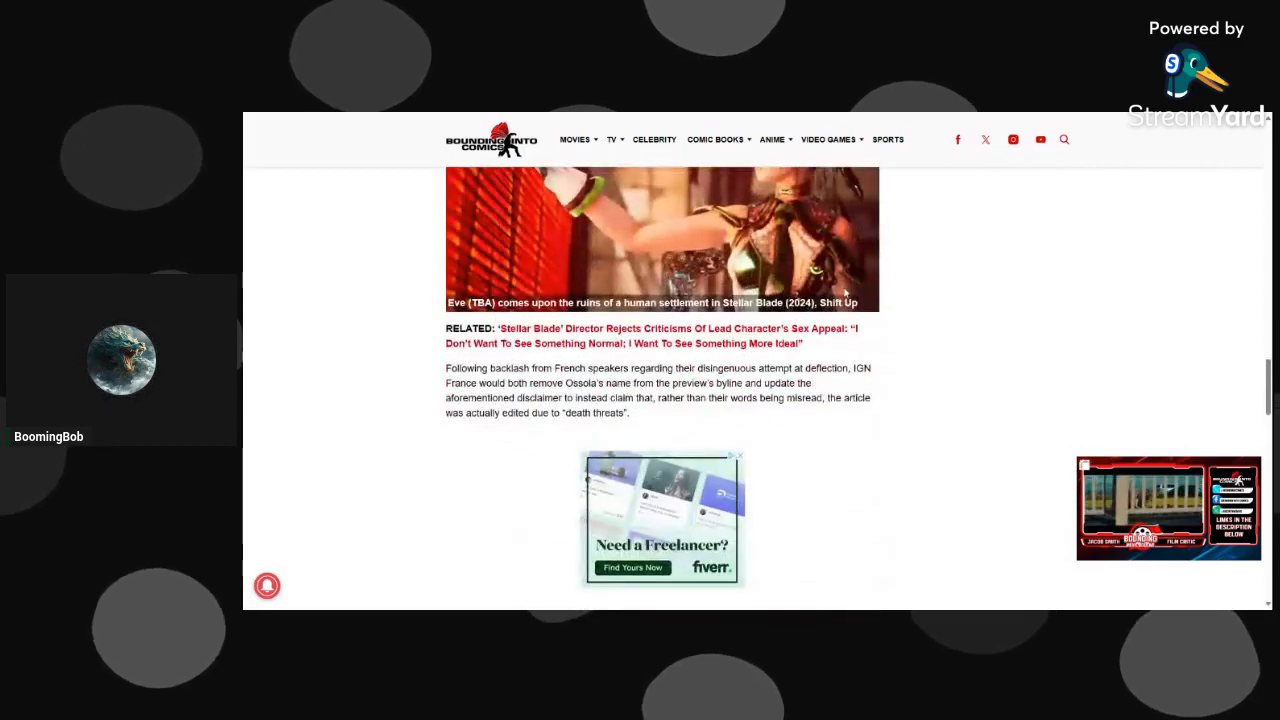
pyautogui.moveTo(446, 368); pyautogui.dragTo(704, 368)
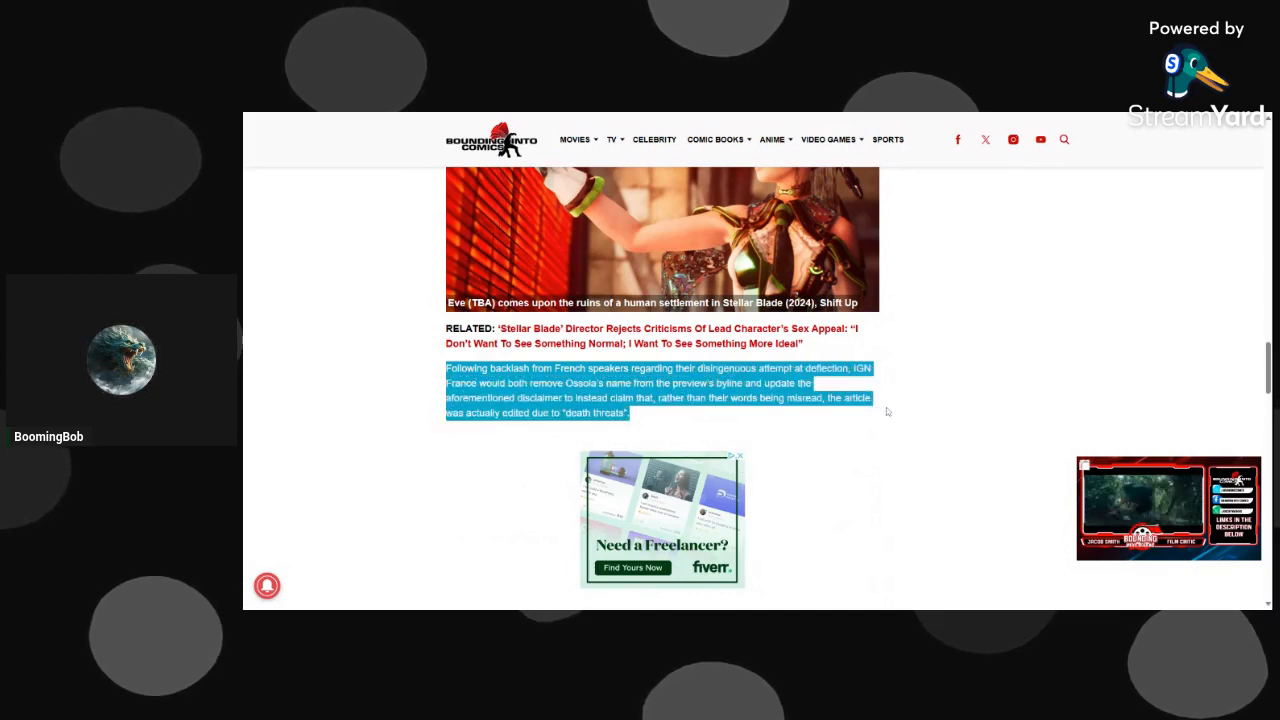
pyautogui.scroll(-3)
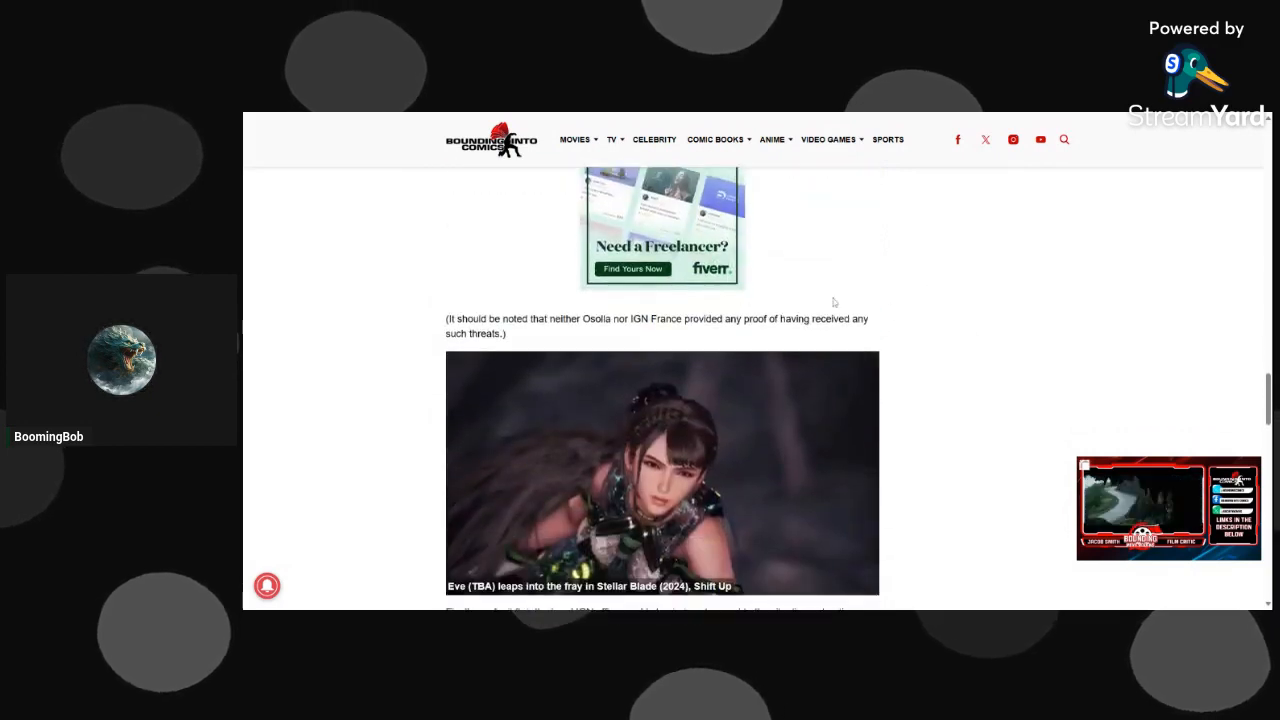
pyautogui.moveTo(600, 318); pyautogui.dragTo(818, 318)
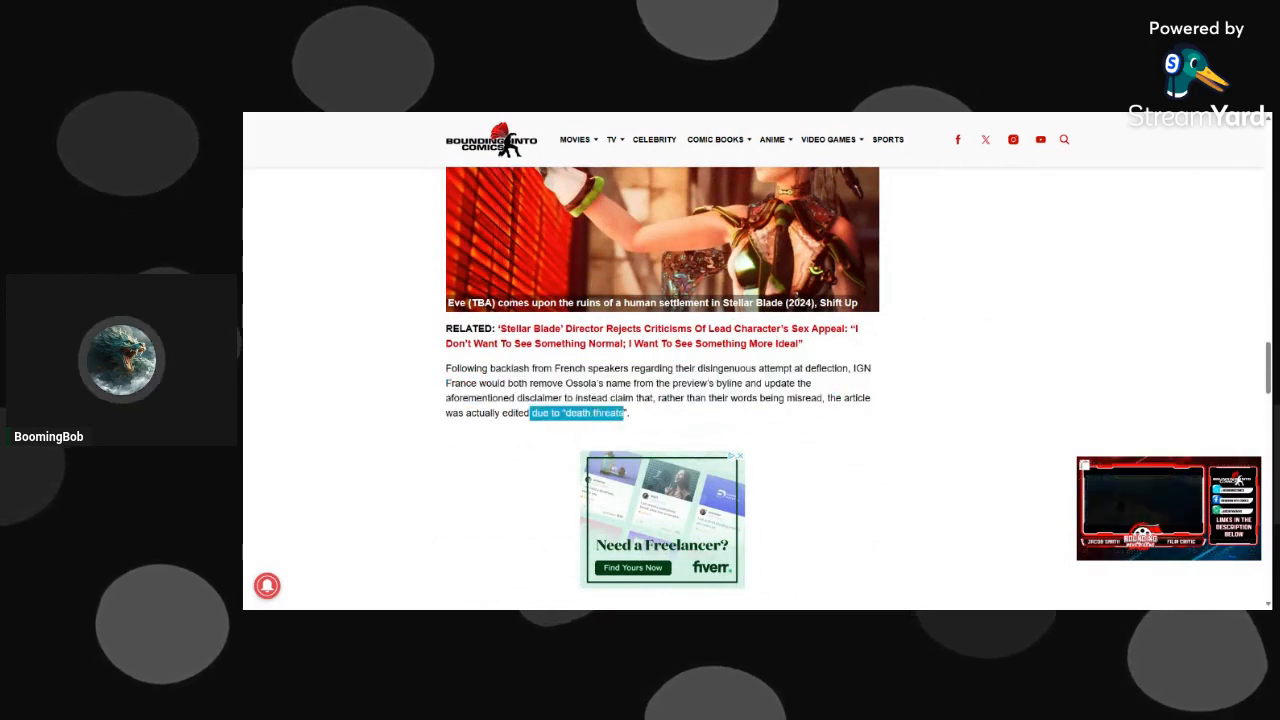
pyautogui.scroll(-3)
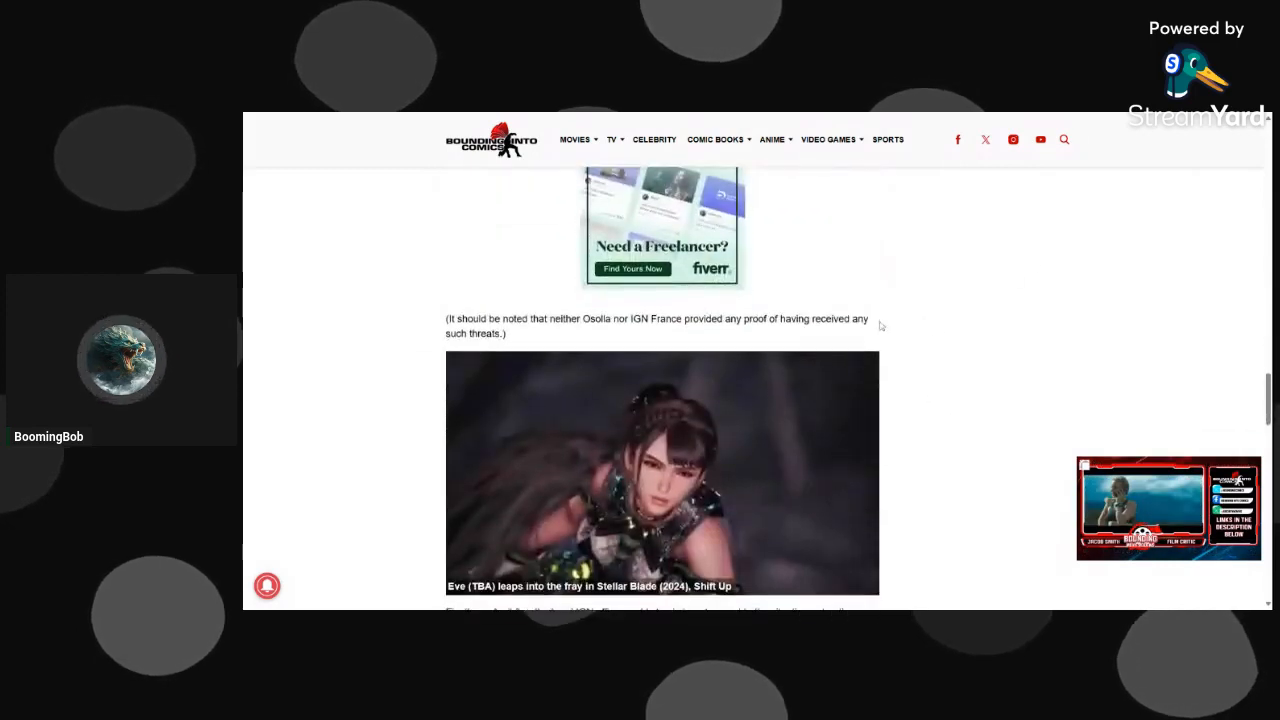
pyautogui.scroll(-3)
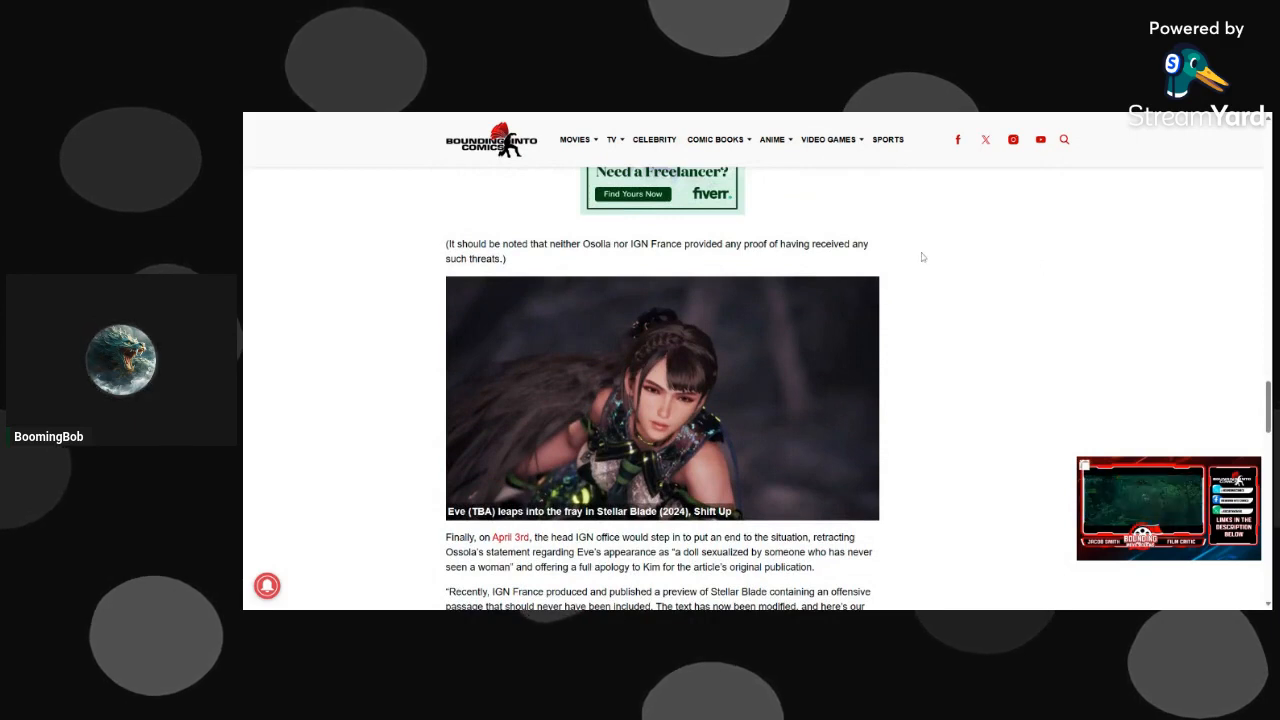
pyautogui.moveTo(650, 244); pyautogui.dragTo(824, 244)
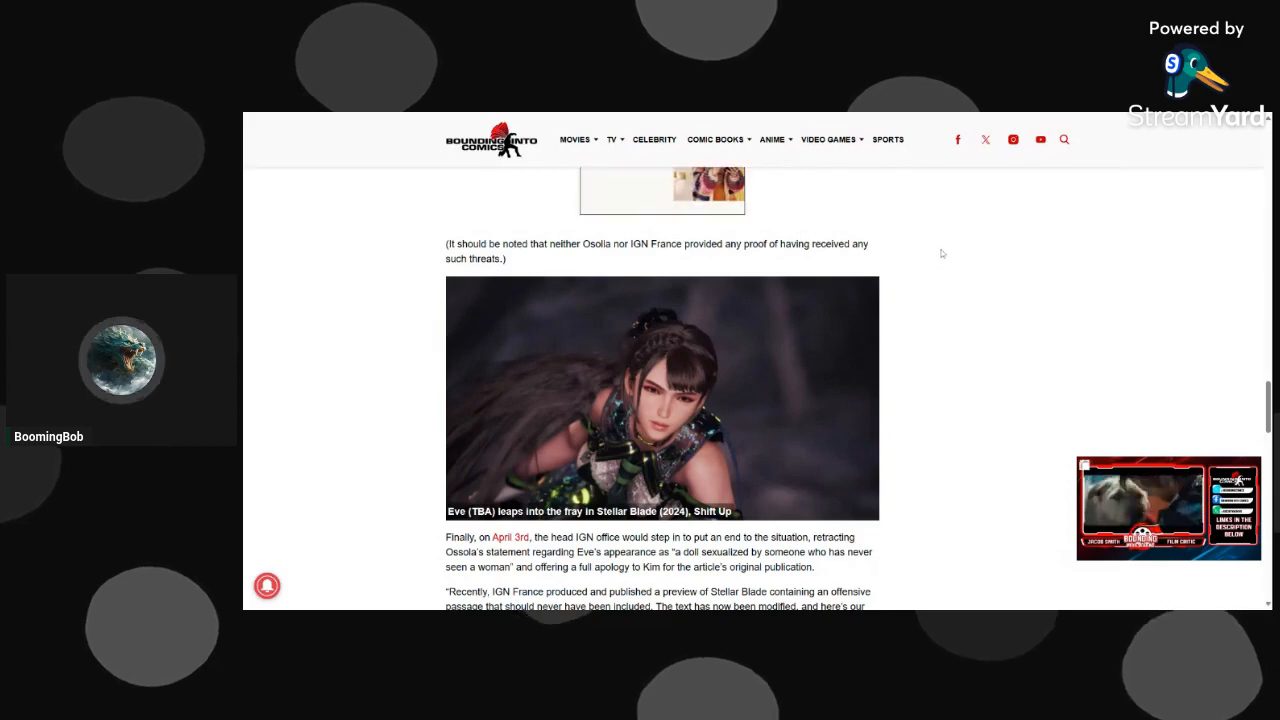
# Highlight that IGN's head office stepped in over IGN France's preview, then release the selection.
pyautogui.scroll(-3)
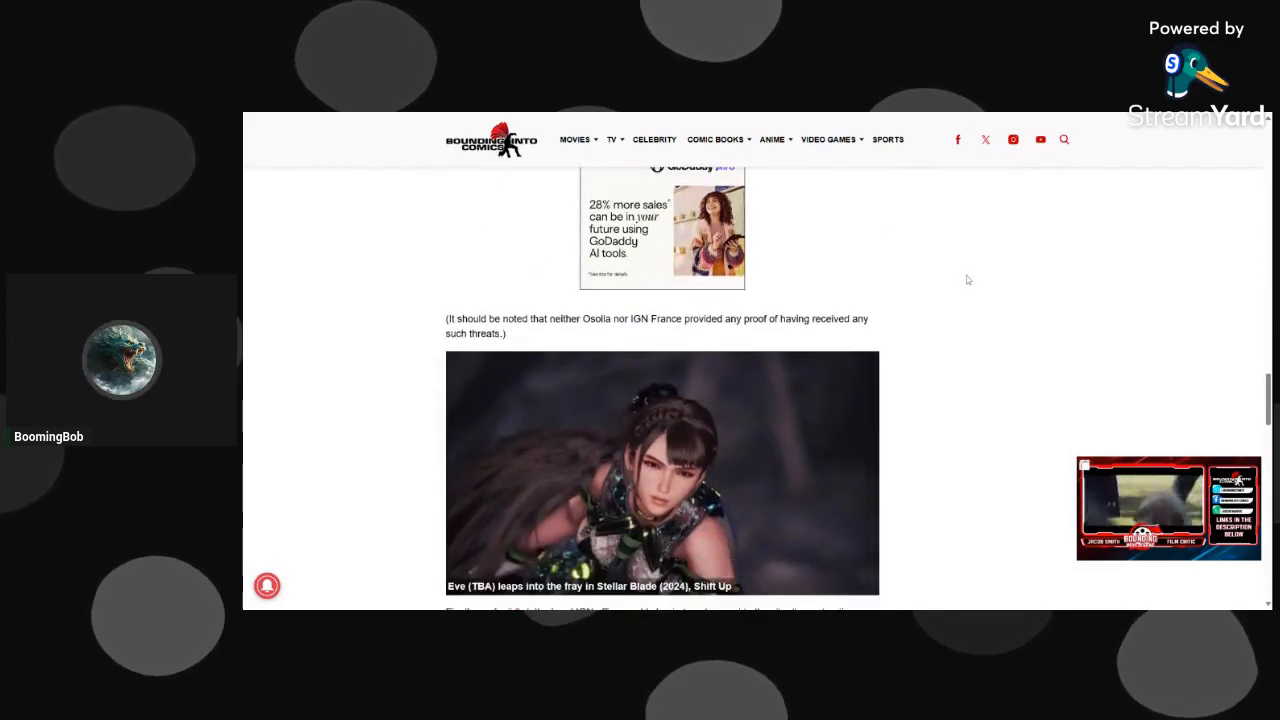
pyautogui.scroll(-3)
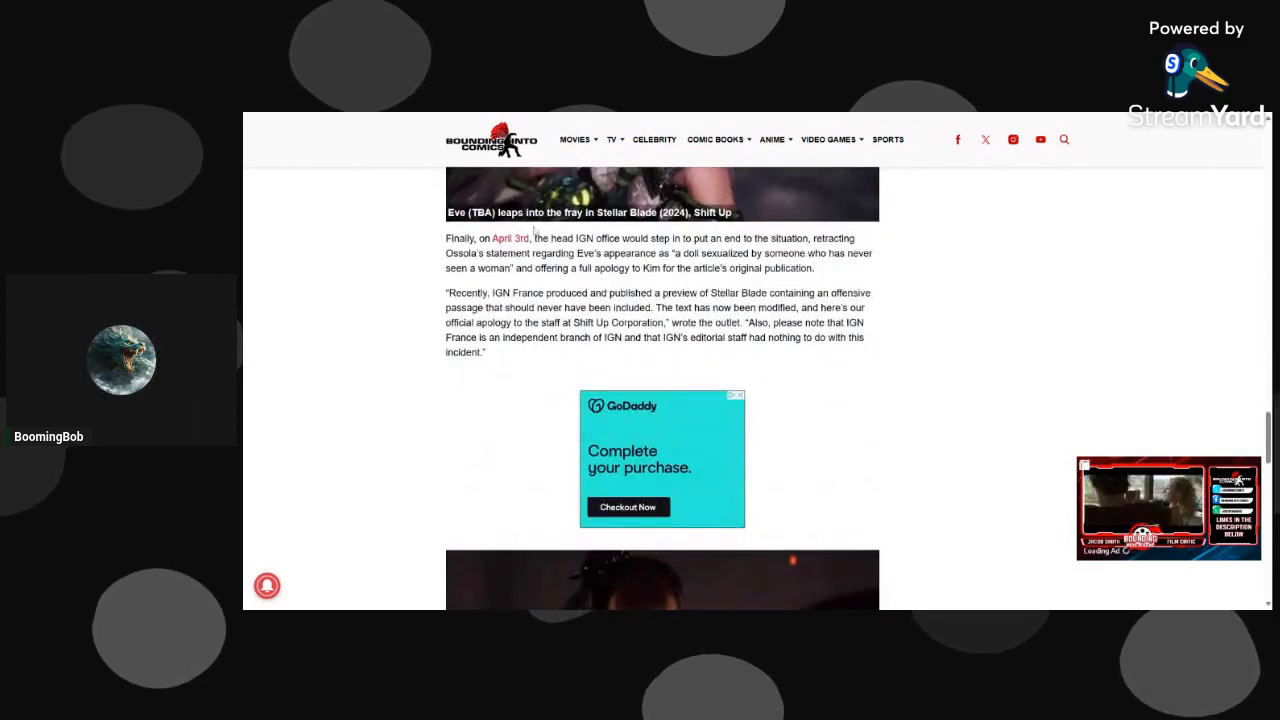
pyautogui.moveTo(534, 238); pyautogui.dragTo(680, 238)
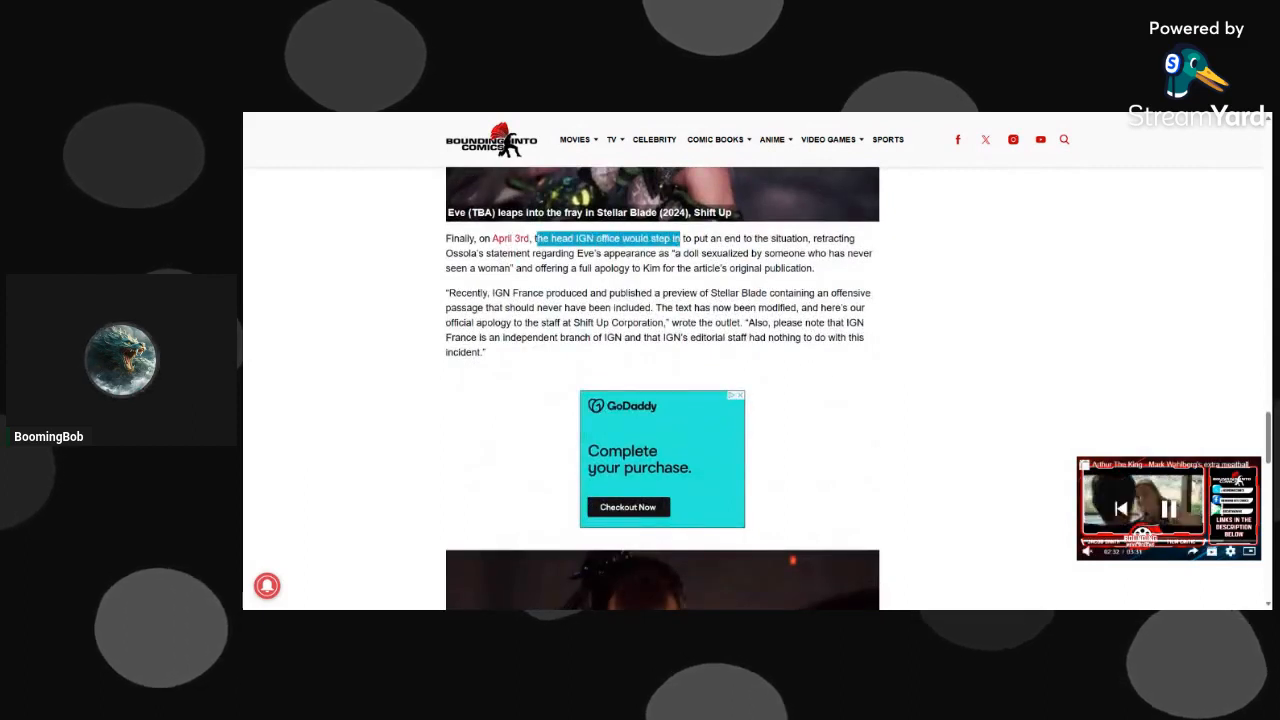
pyautogui.moveTo(532, 238); pyautogui.dragTo(856, 268)
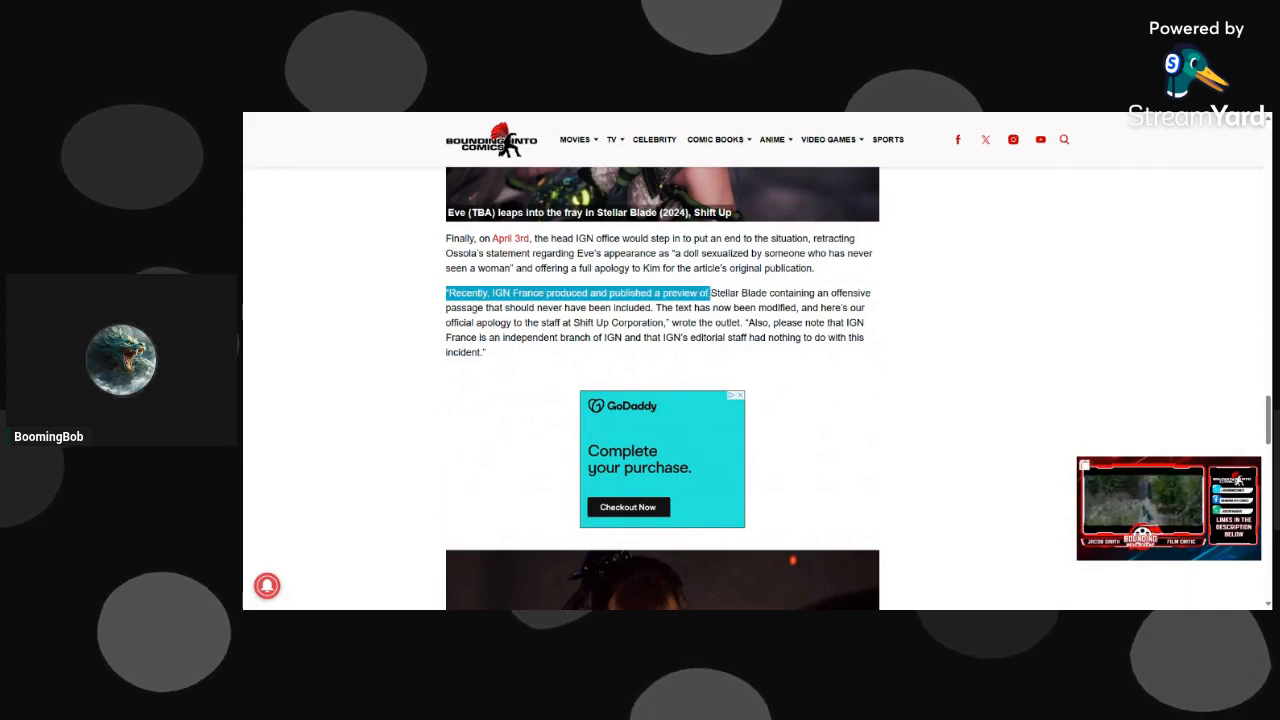
pyautogui.moveTo(710, 292); pyautogui.dragTo(876, 344)
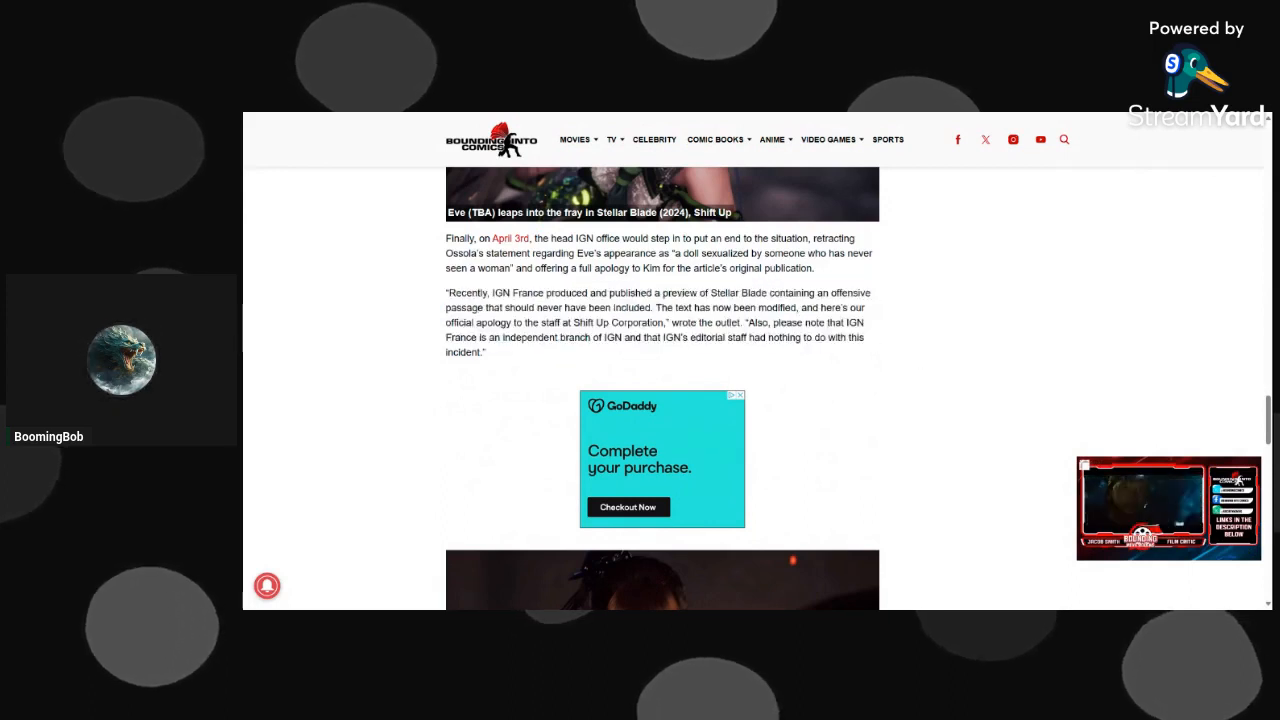
pyautogui.moveTo(816, 292); pyautogui.dragTo(870, 292)
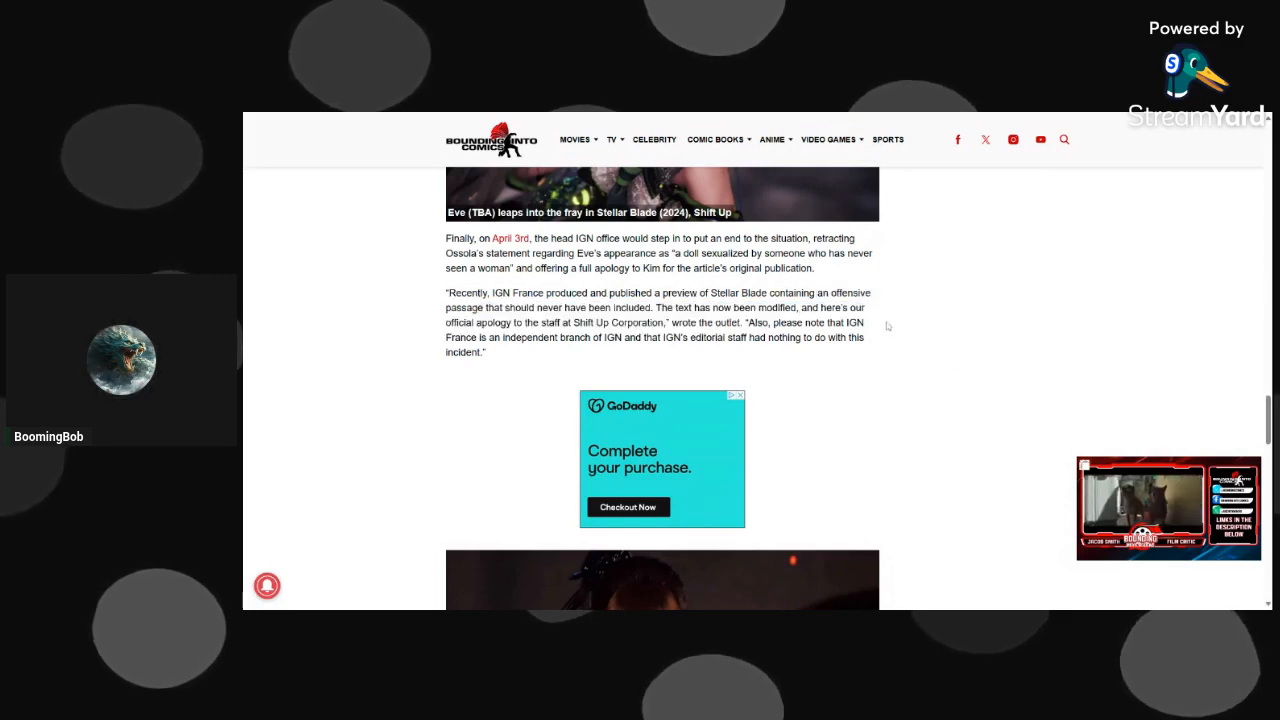
# Highlight IGN's closing apology to Shift Up staff and the Stellar Blade release sentence.
pyautogui.scroll(-3)
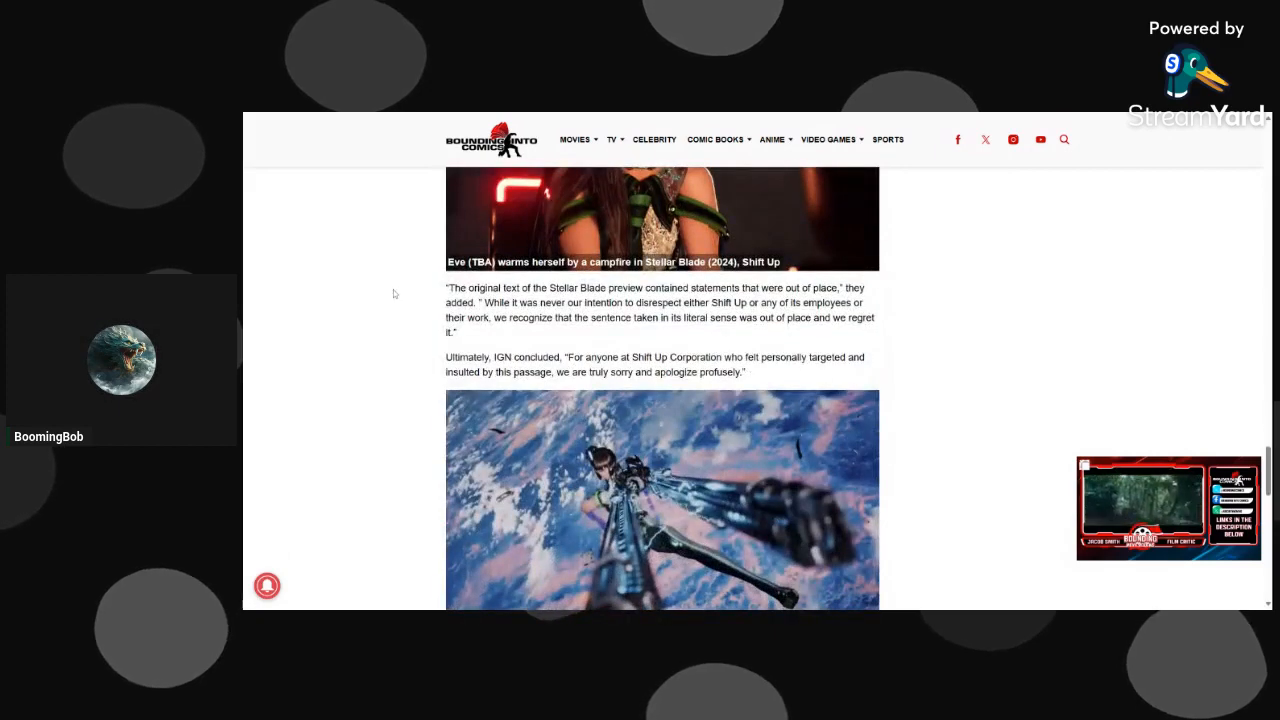
pyautogui.moveTo(448, 288); pyautogui.dragTo(790, 302)
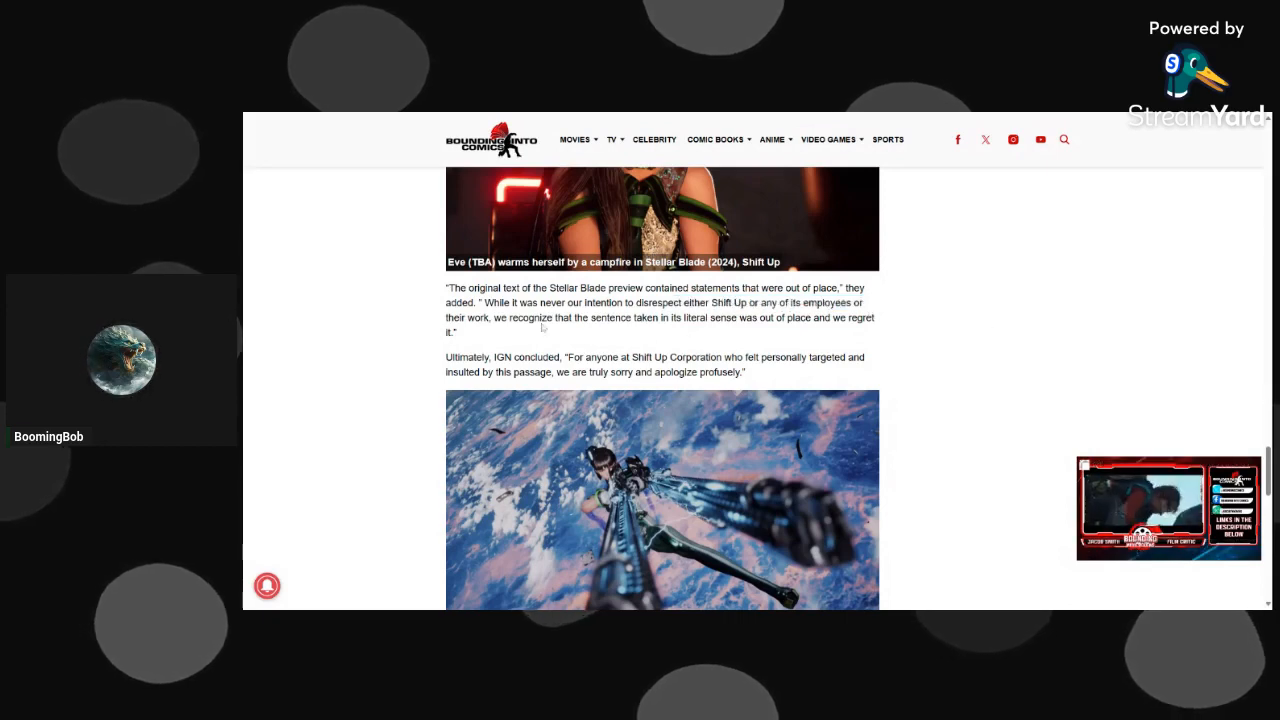
pyautogui.scroll(-3)
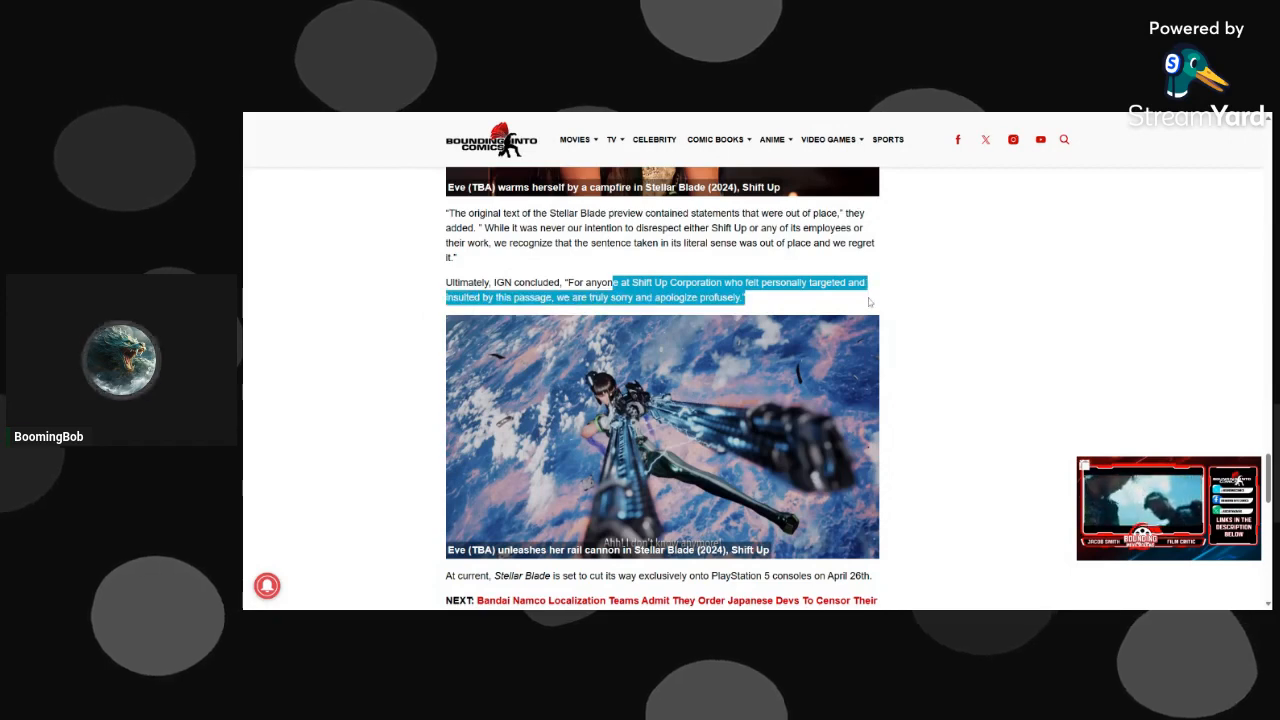
pyautogui.scroll(-3)
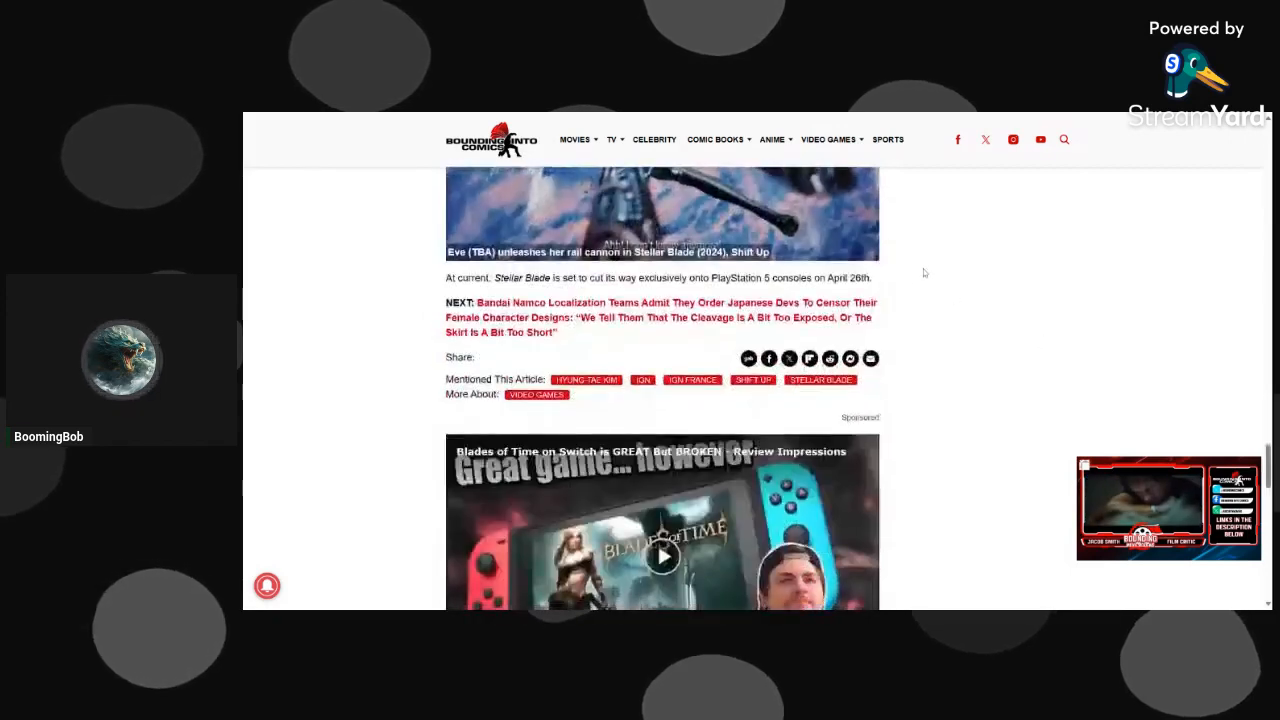
pyautogui.doubleClick(564, 276)
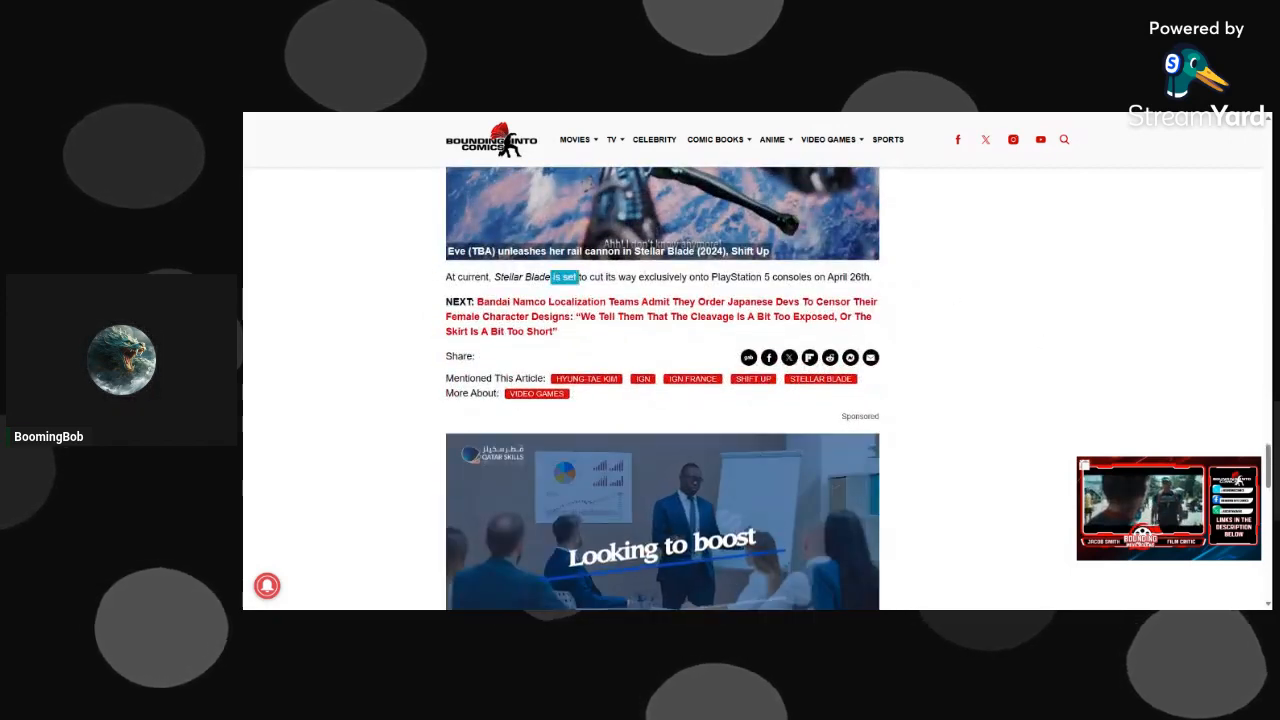
# Read to the article's end at the You Might Also Like recommendations.
pyautogui.scroll(-3)
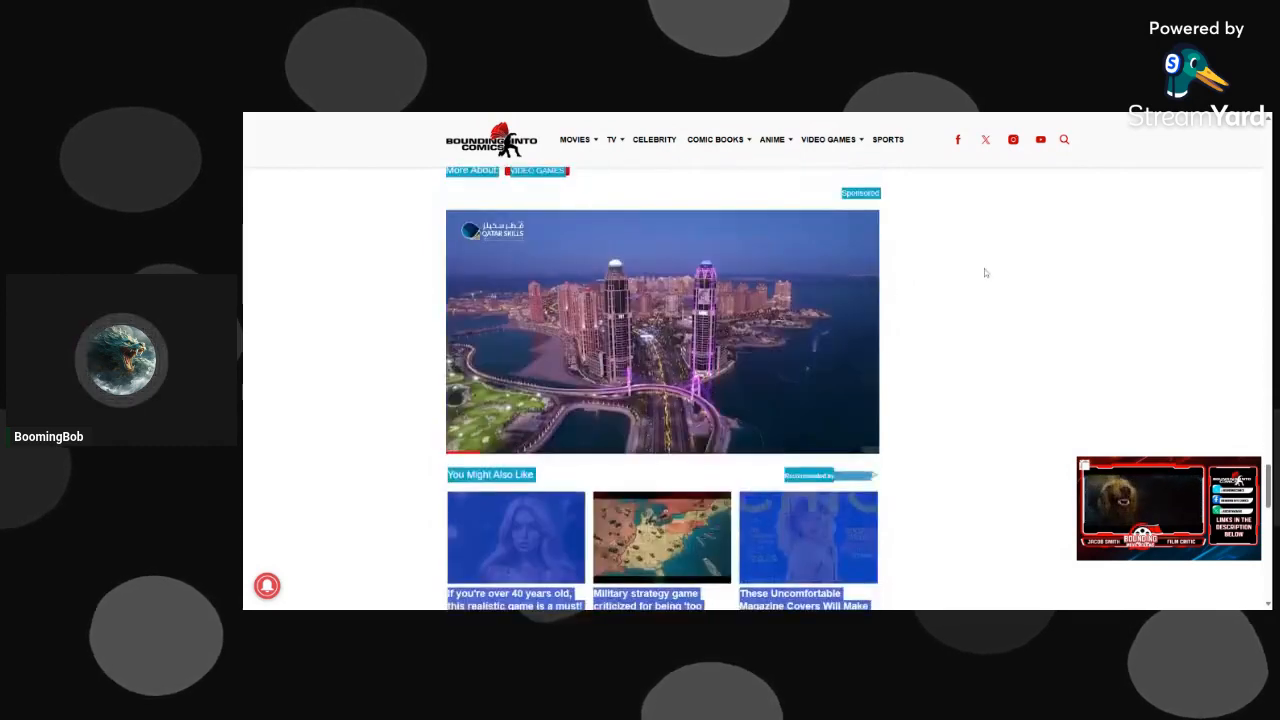
pyautogui.scroll(-3)
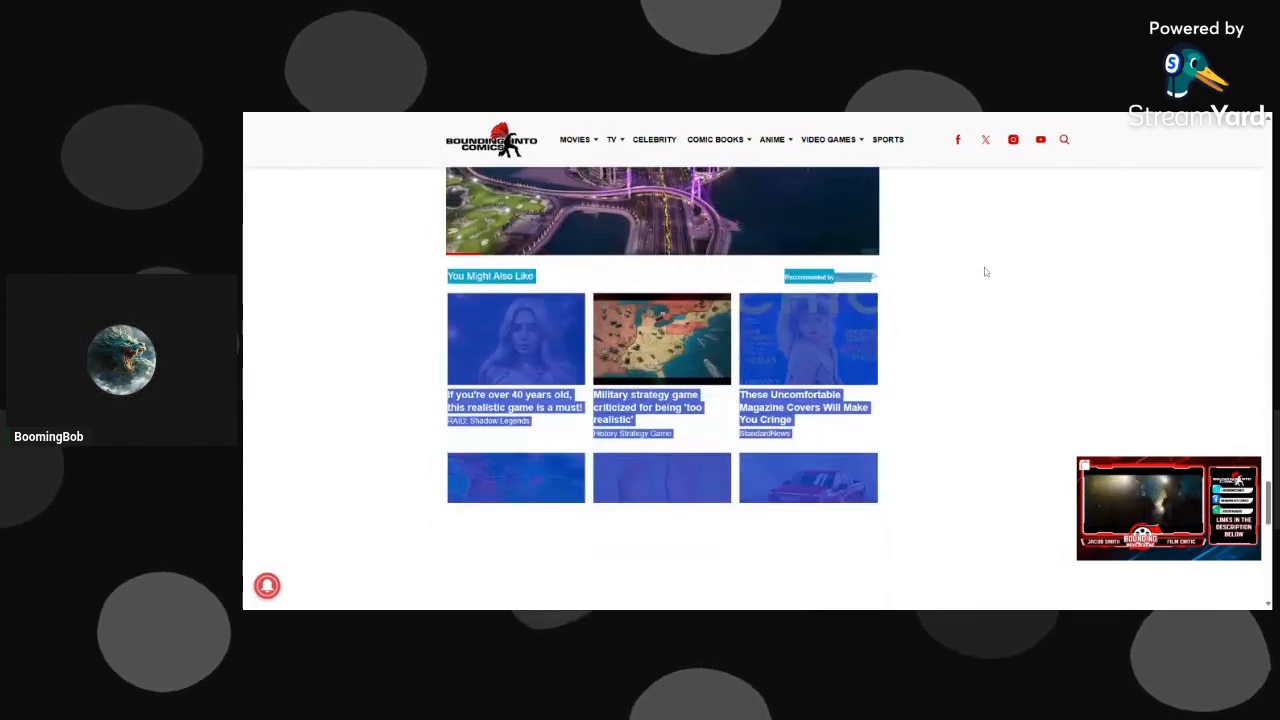
pyautogui.scroll(3)
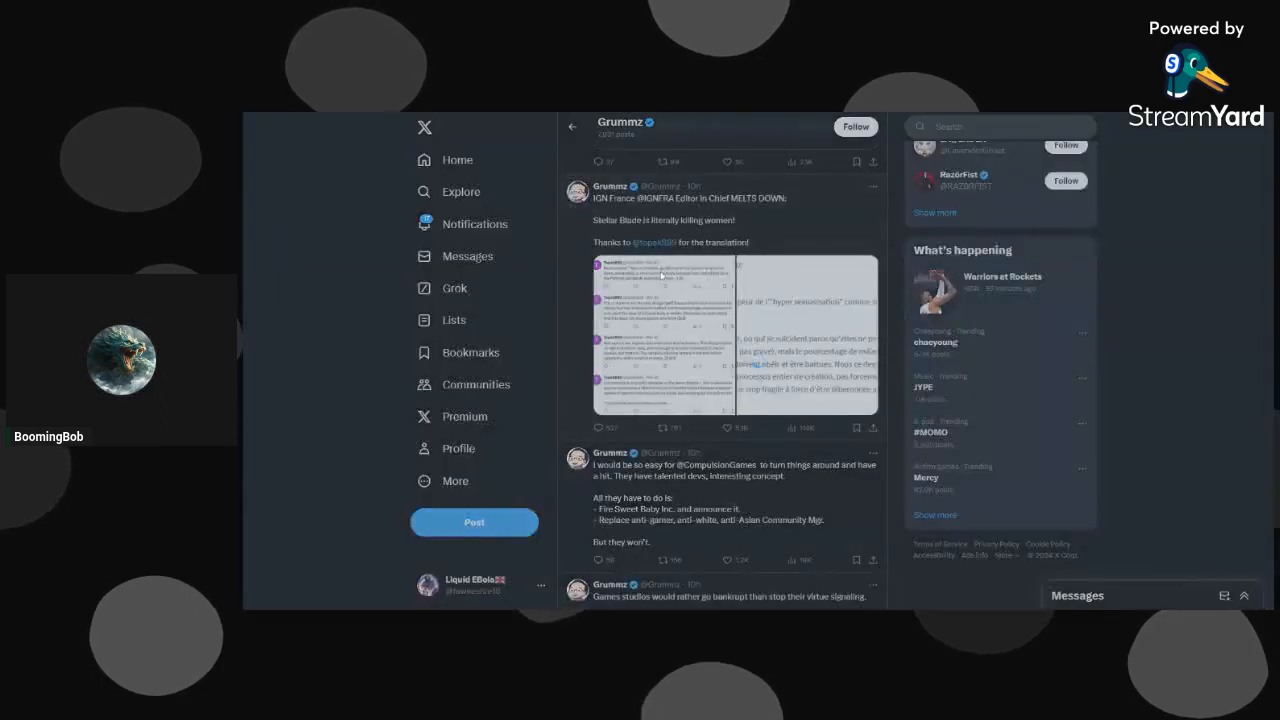
pyautogui.click(700, 336)
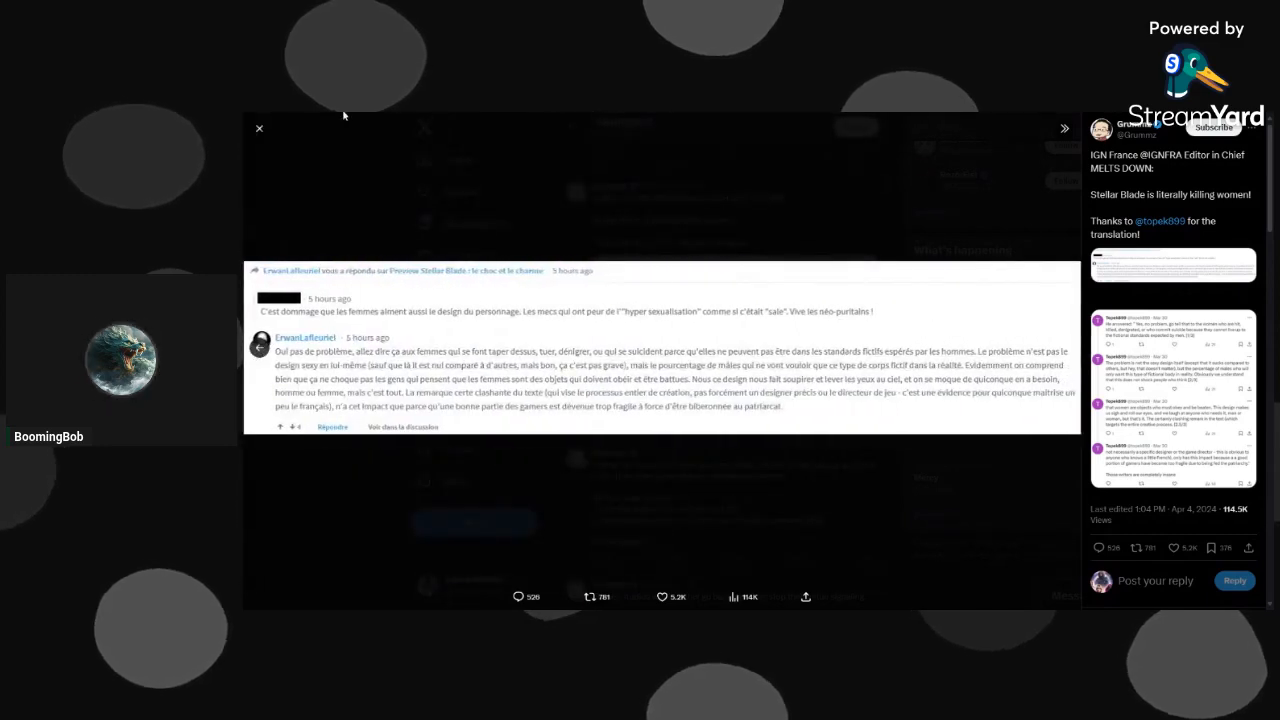
pyautogui.click(260, 128)
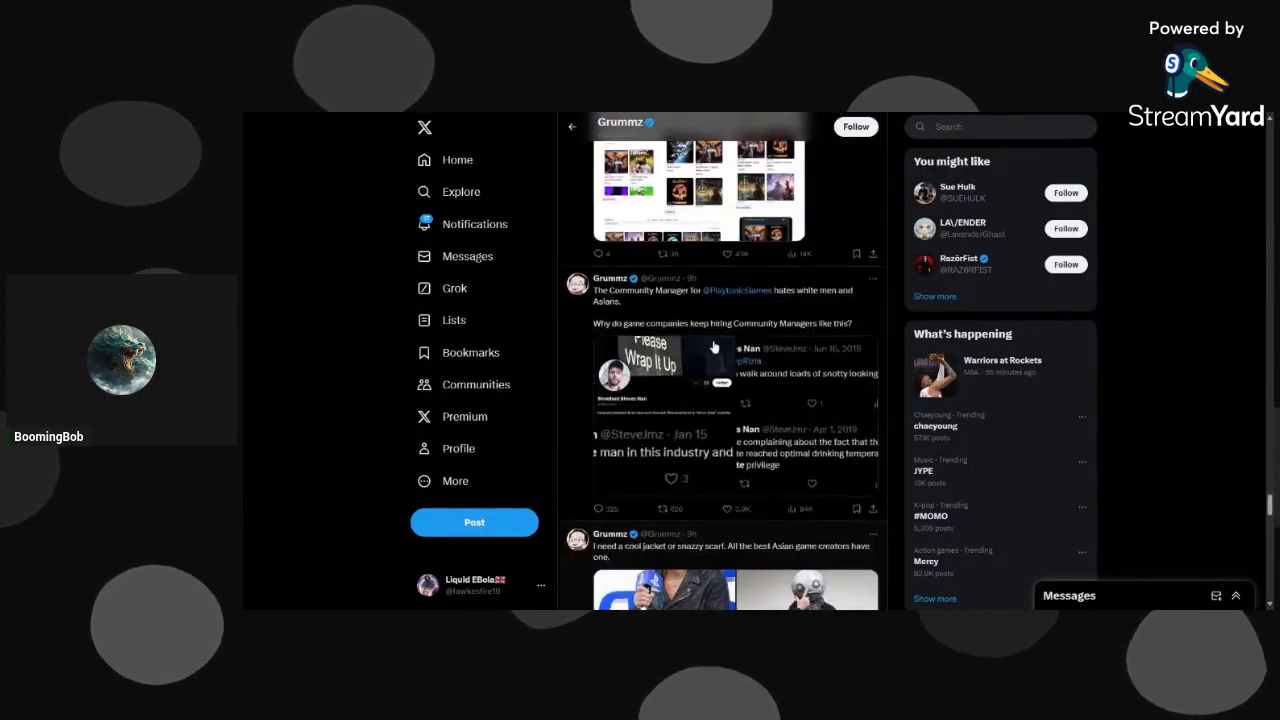
pyautogui.scroll(-3)
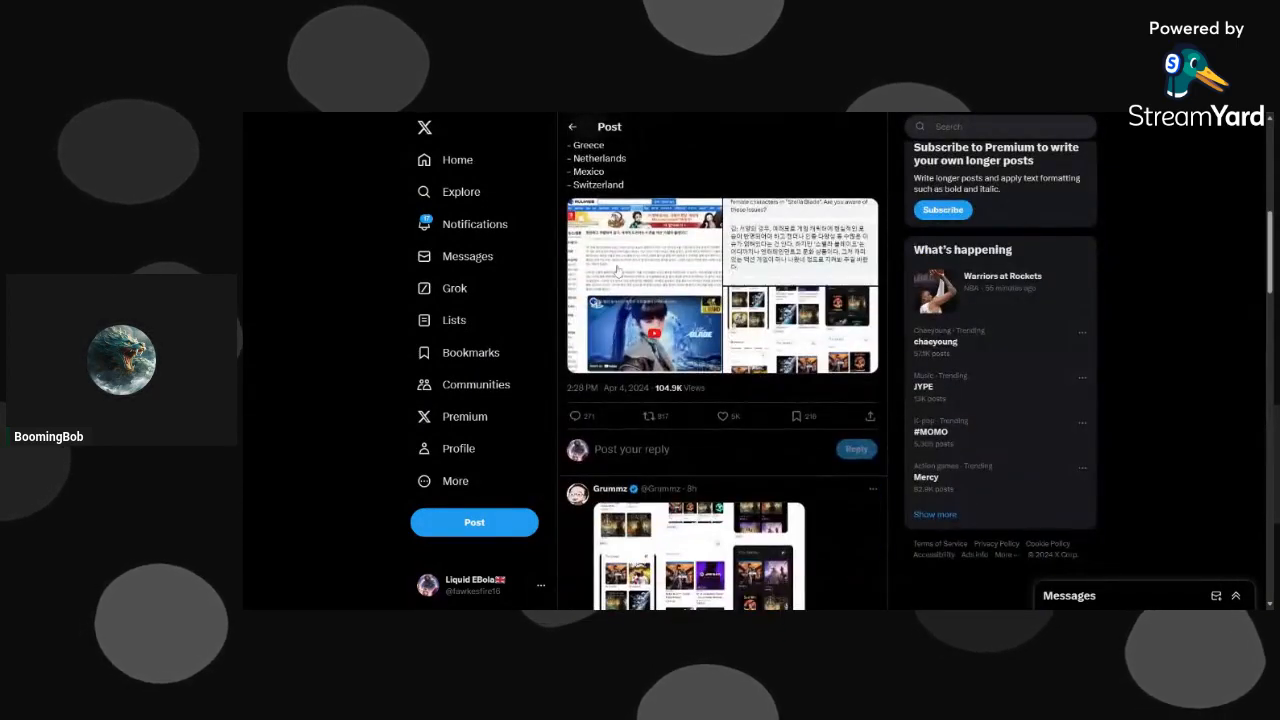
pyautogui.click(644, 284)
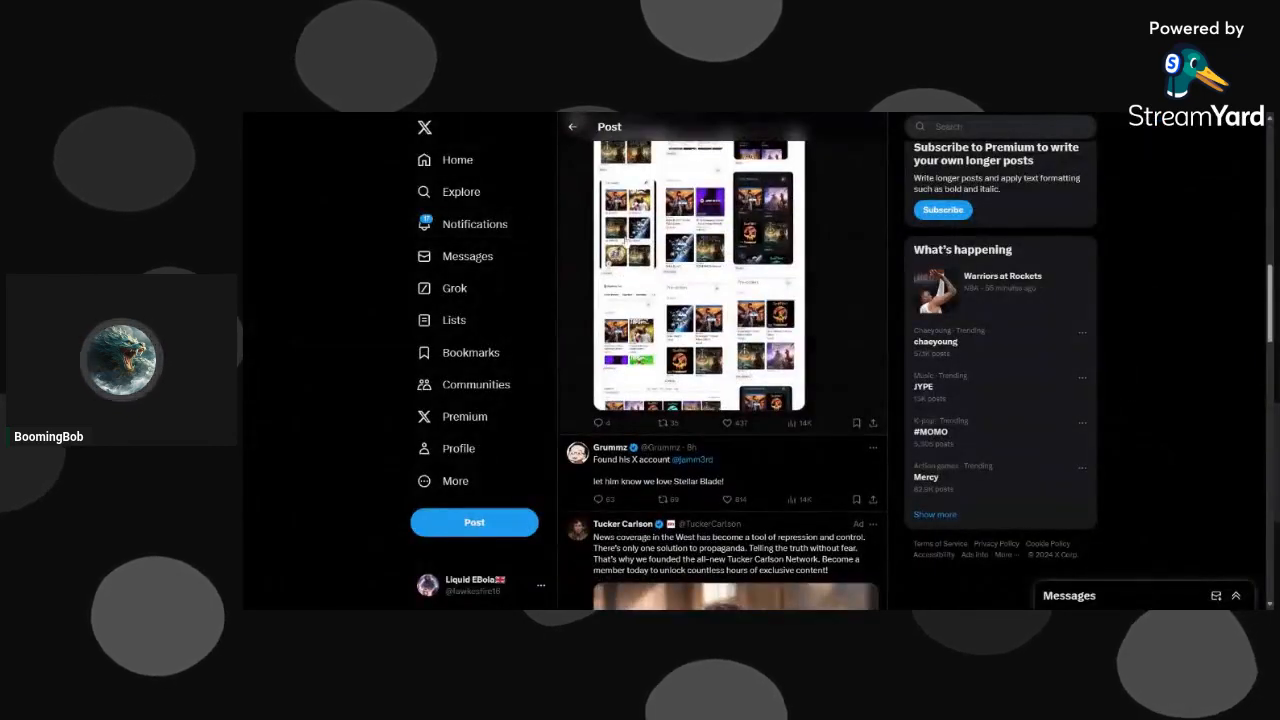
pyautogui.scroll(-3)
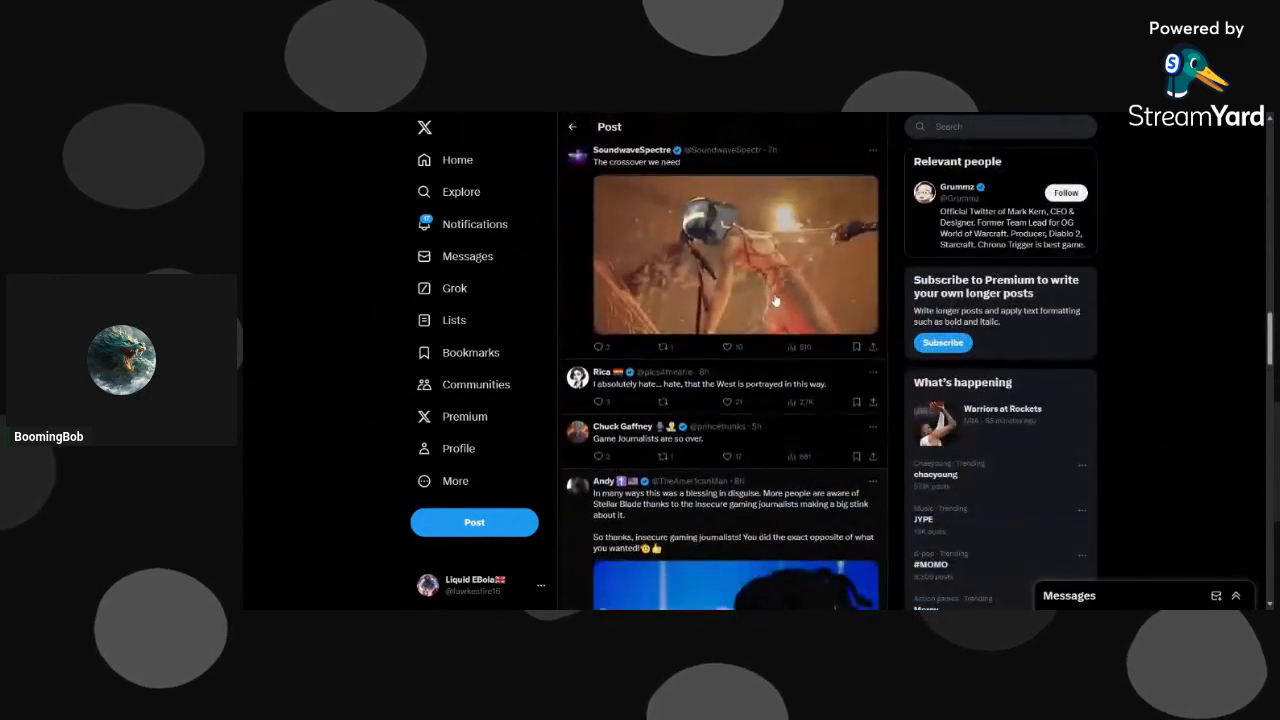
pyautogui.scroll(-3)
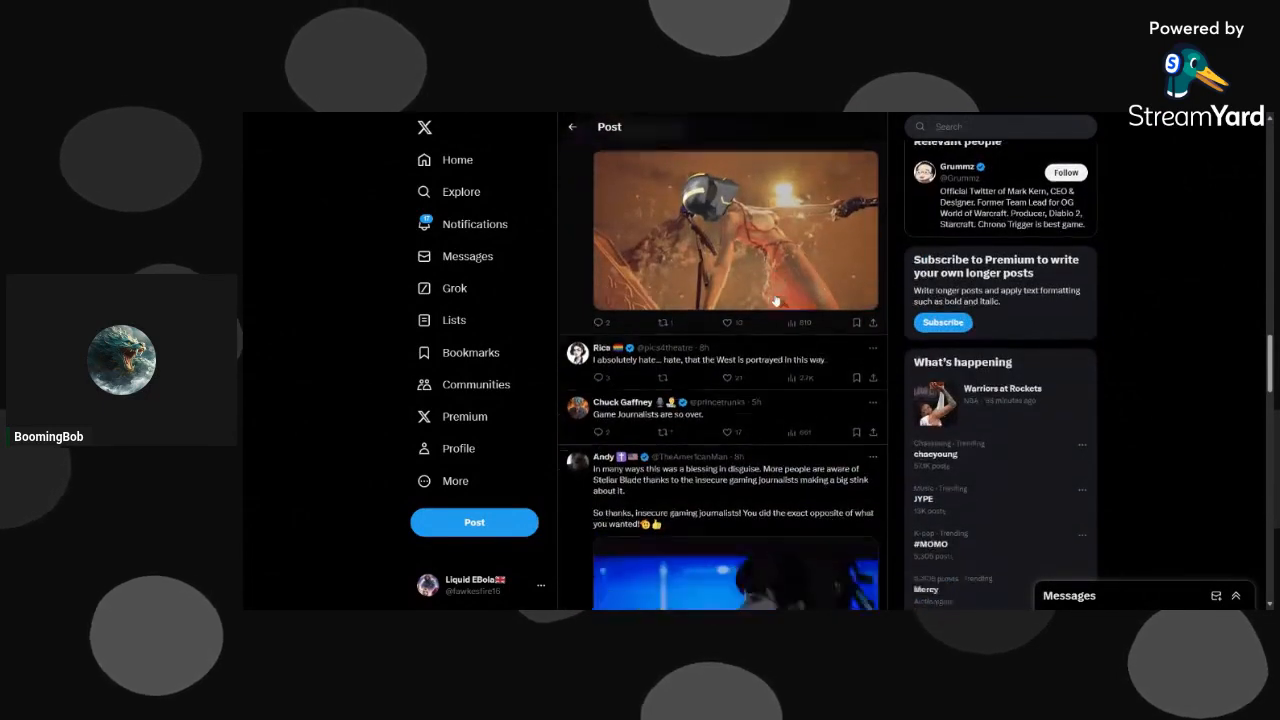
pyautogui.scroll(-3)
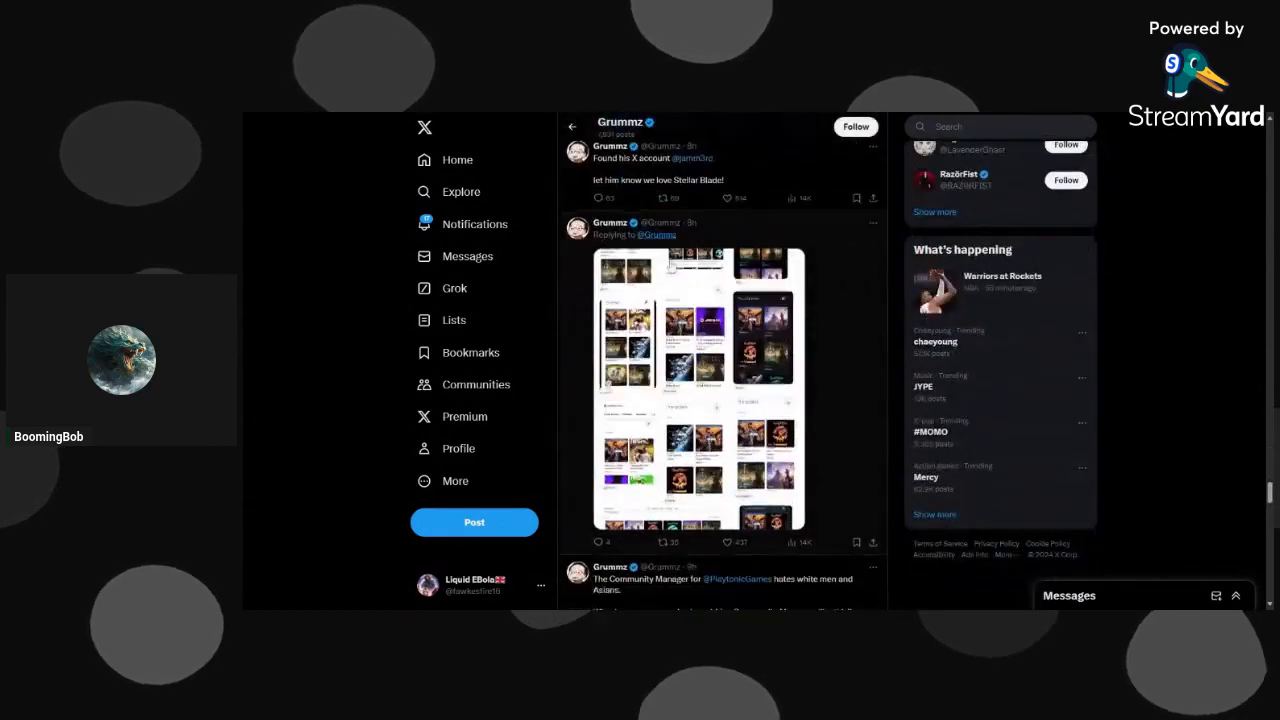
pyautogui.scroll(-3)
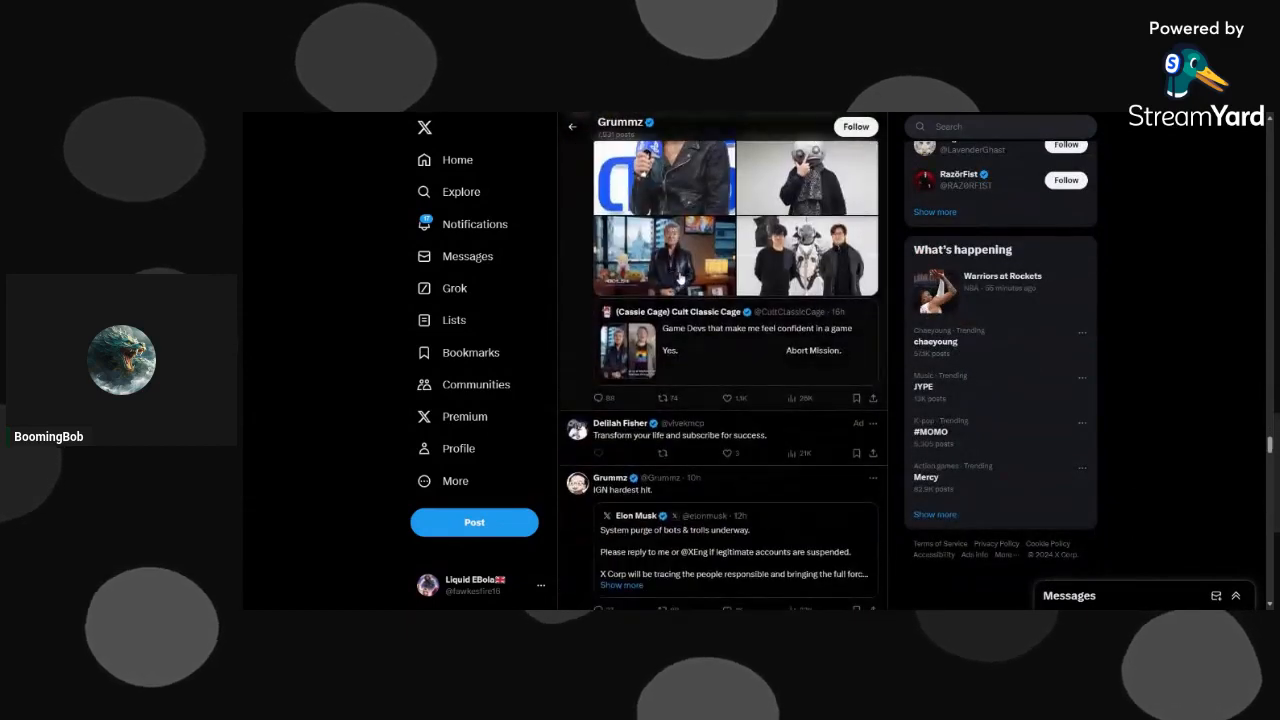
pyautogui.scroll(-3)
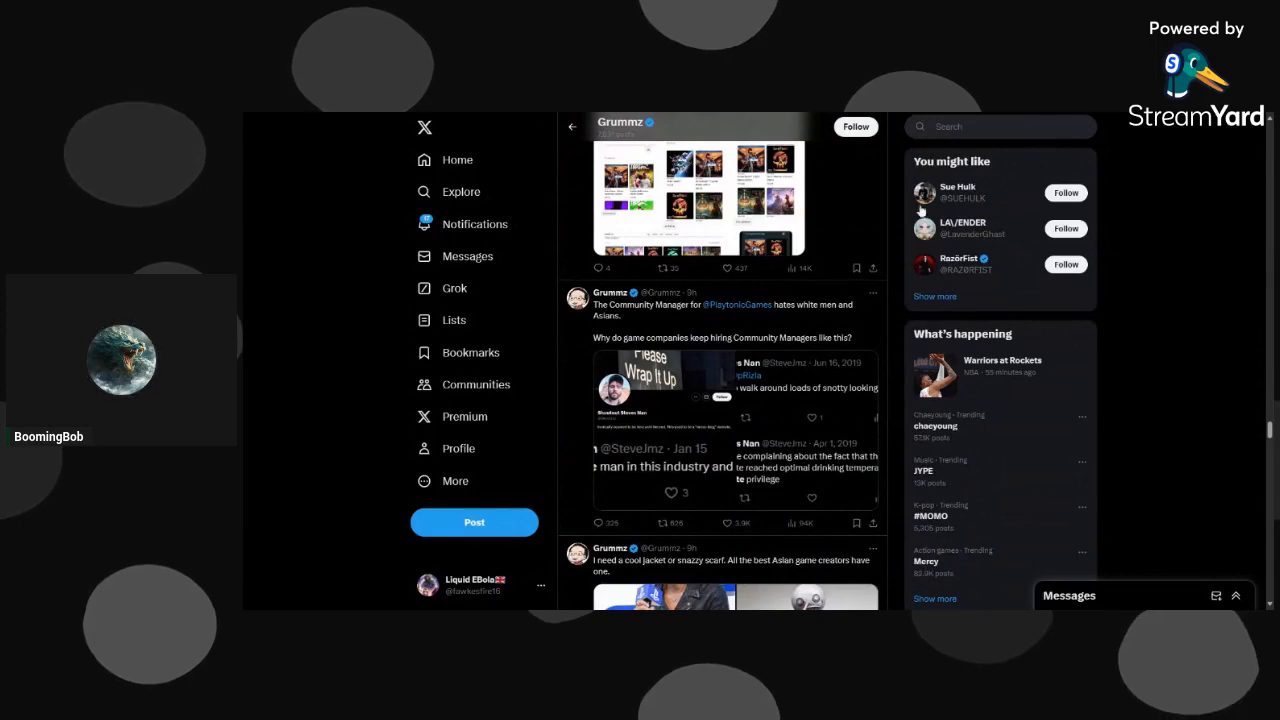
pyautogui.scroll(-3)
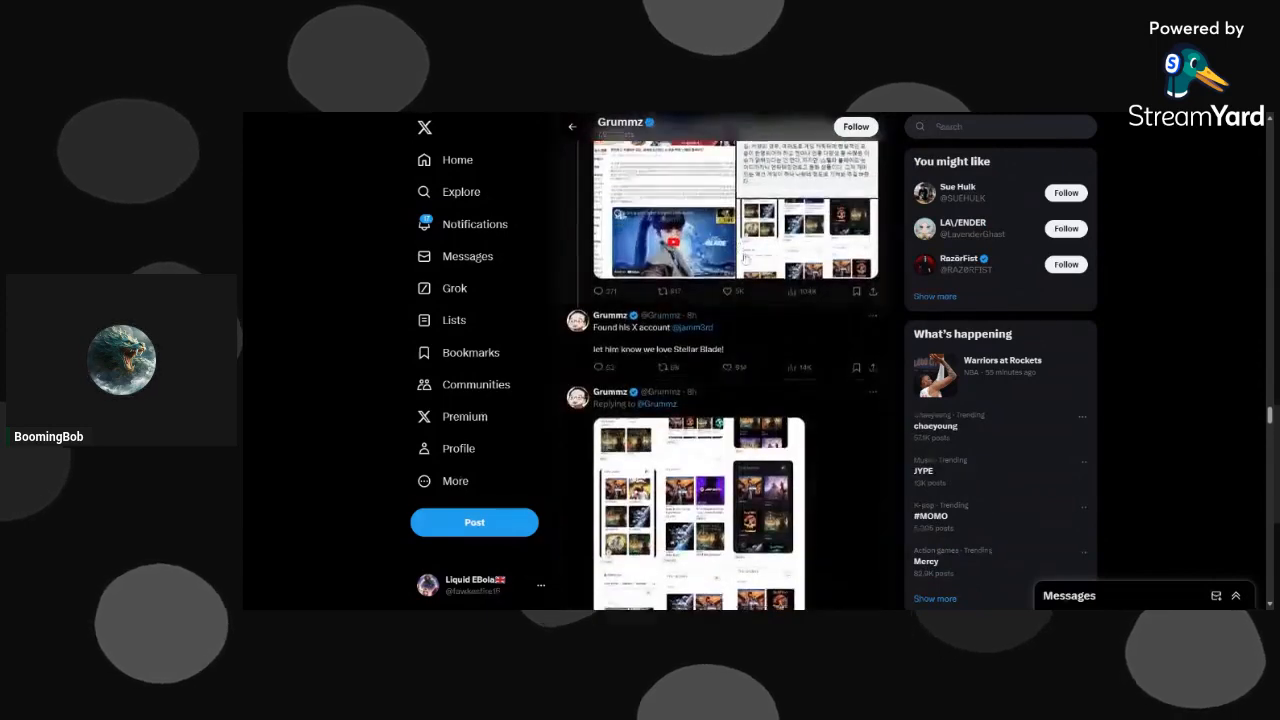
pyautogui.scroll(-3)
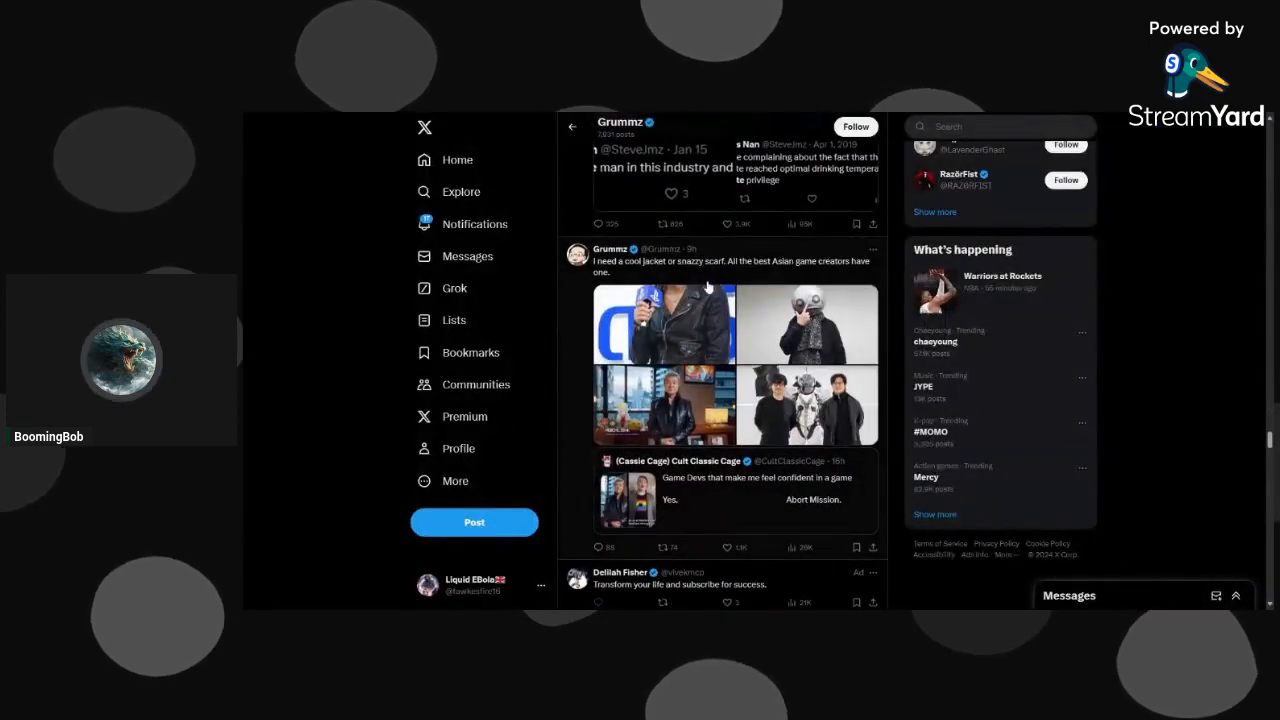
pyautogui.scroll(-3)
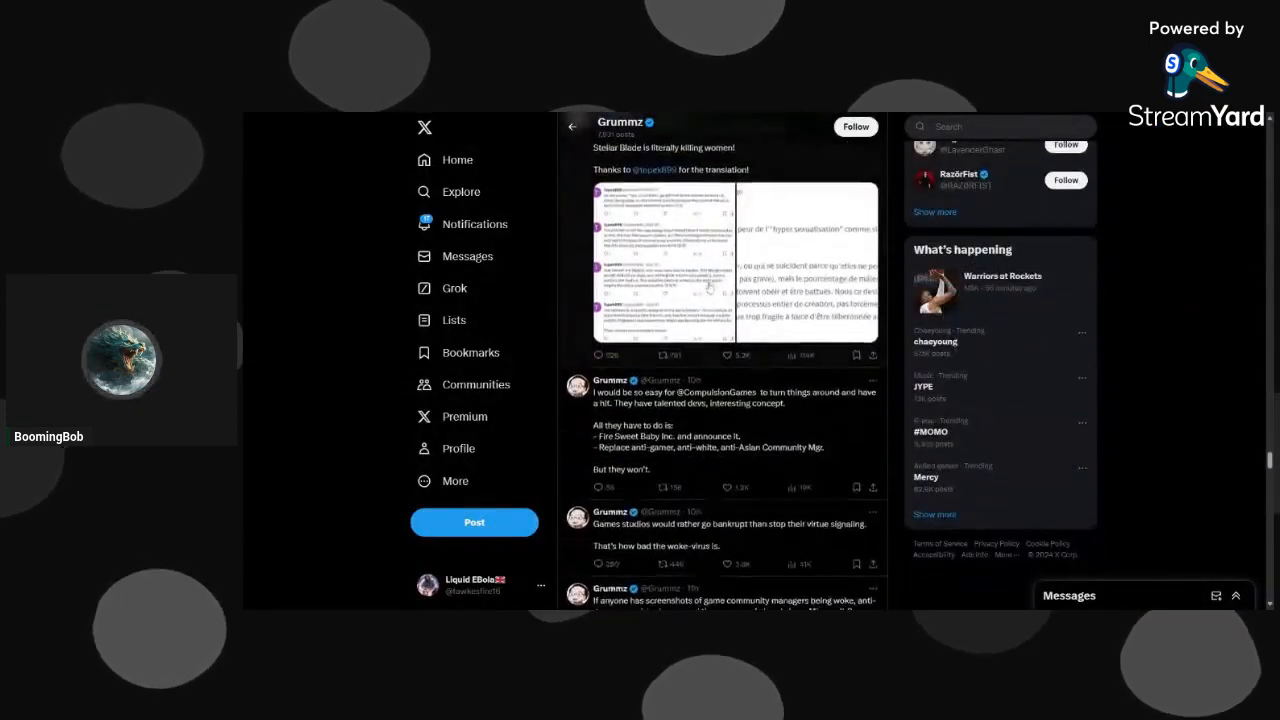